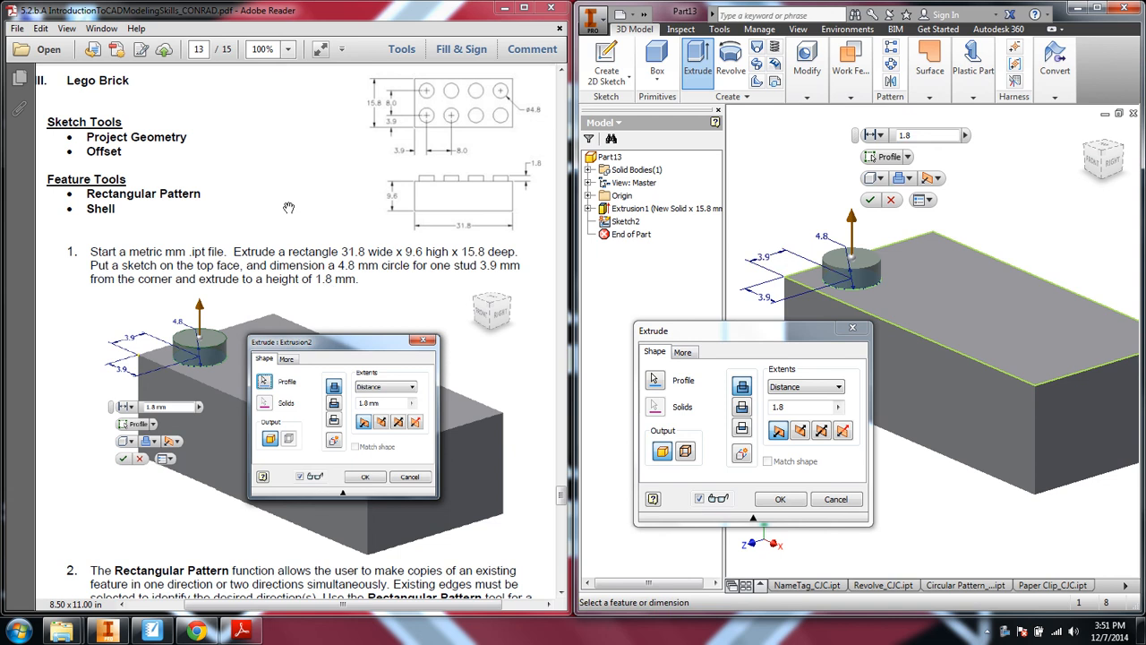
mouse_move(363, 261)
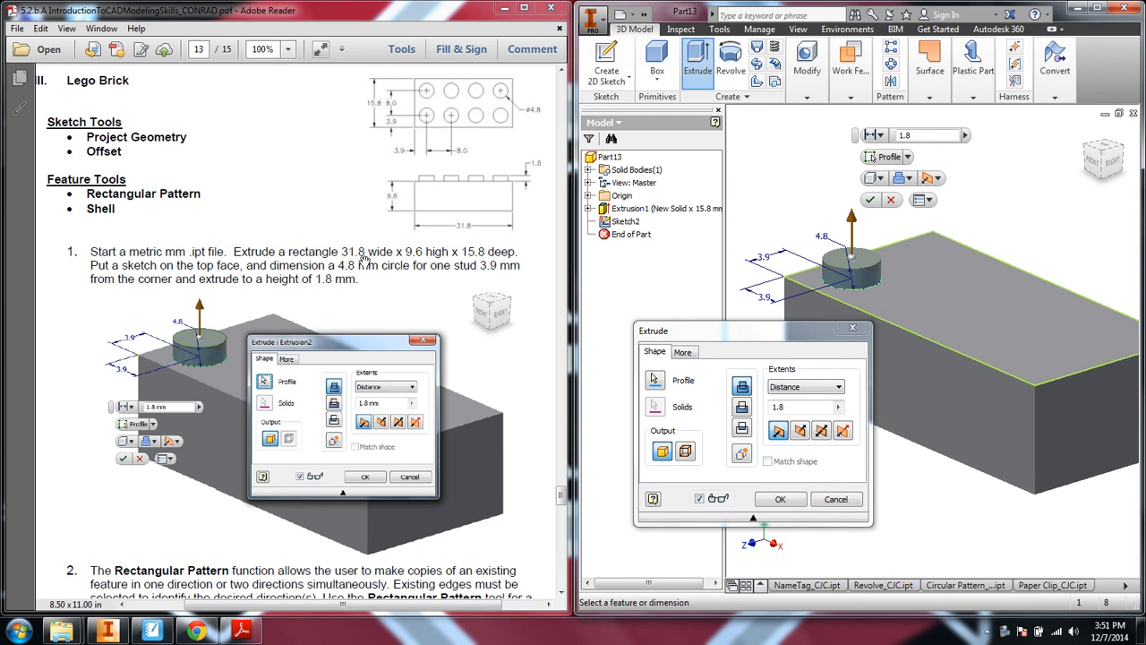
mouse_move(379, 257)
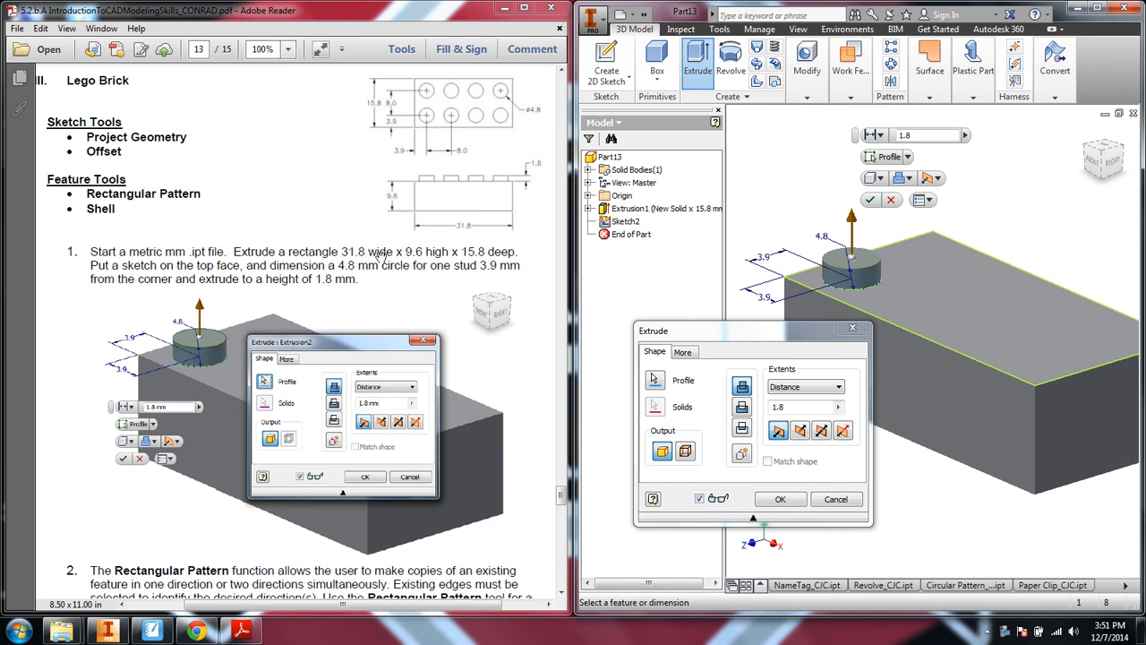
mouse_move(412, 266)
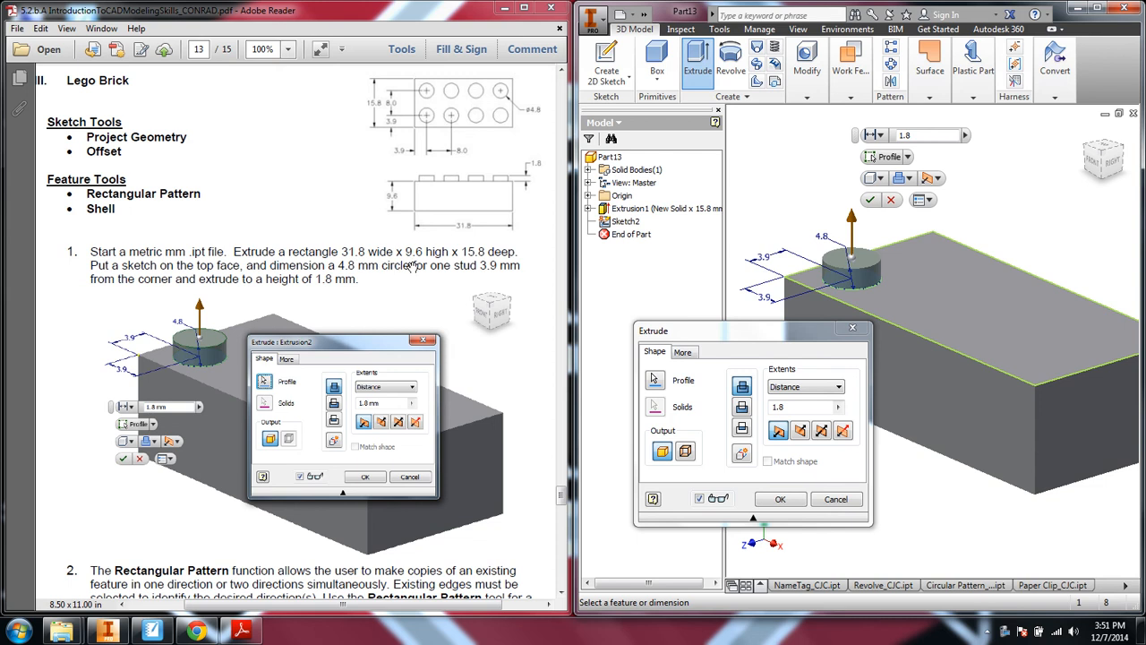
mouse_move(493, 267)
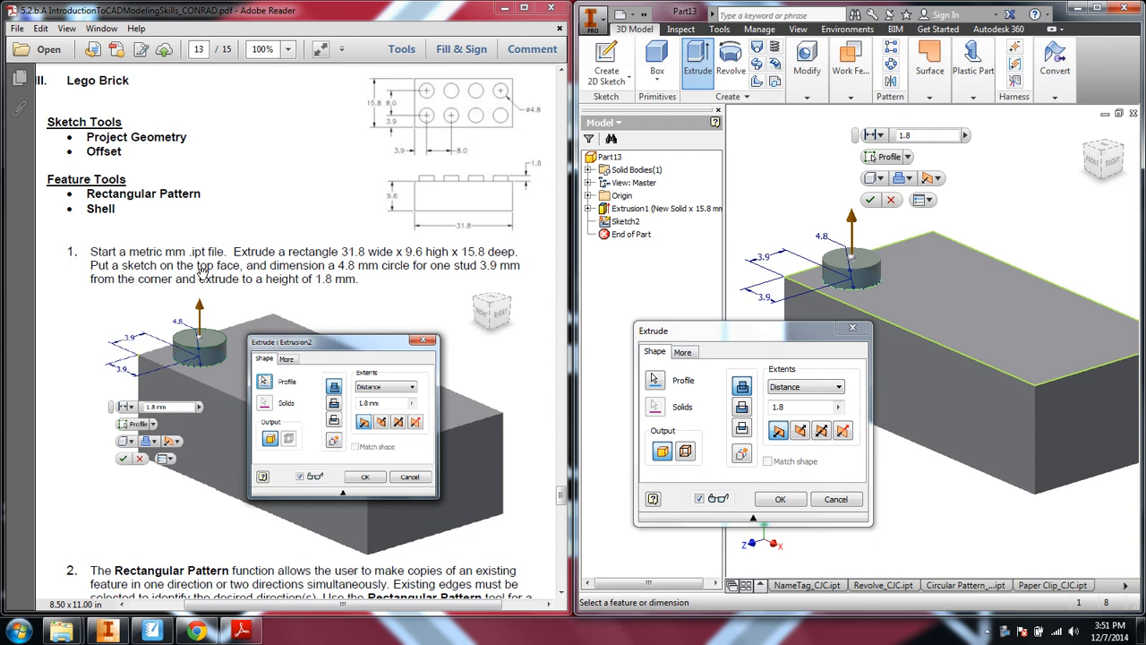
mouse_move(972, 284)
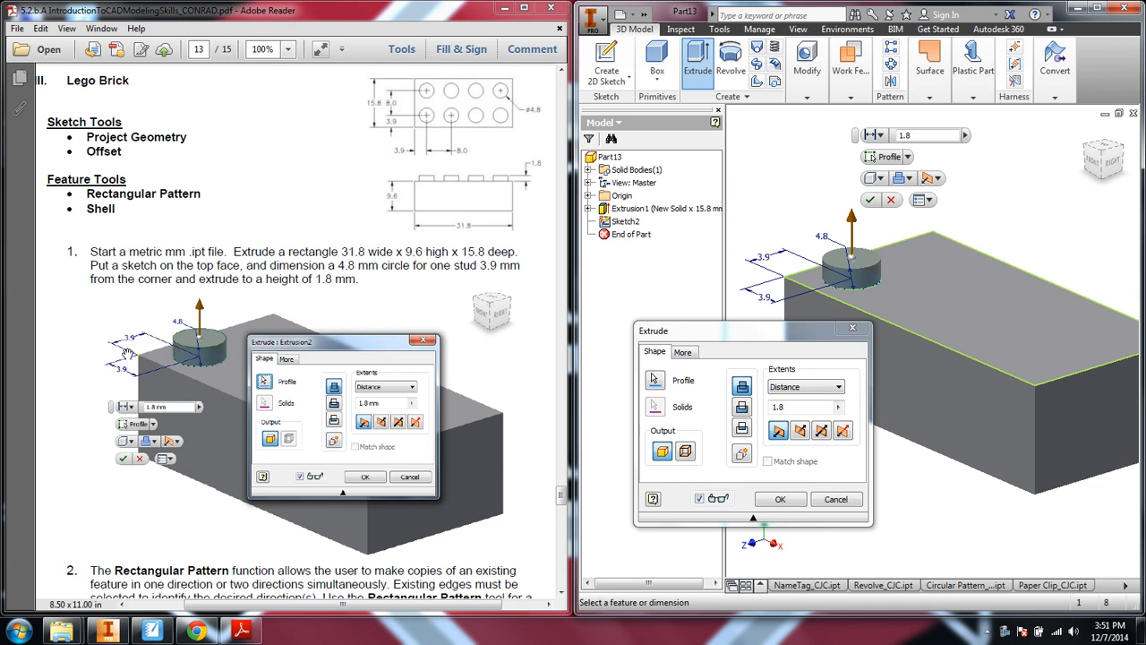
mouse_move(150, 352)
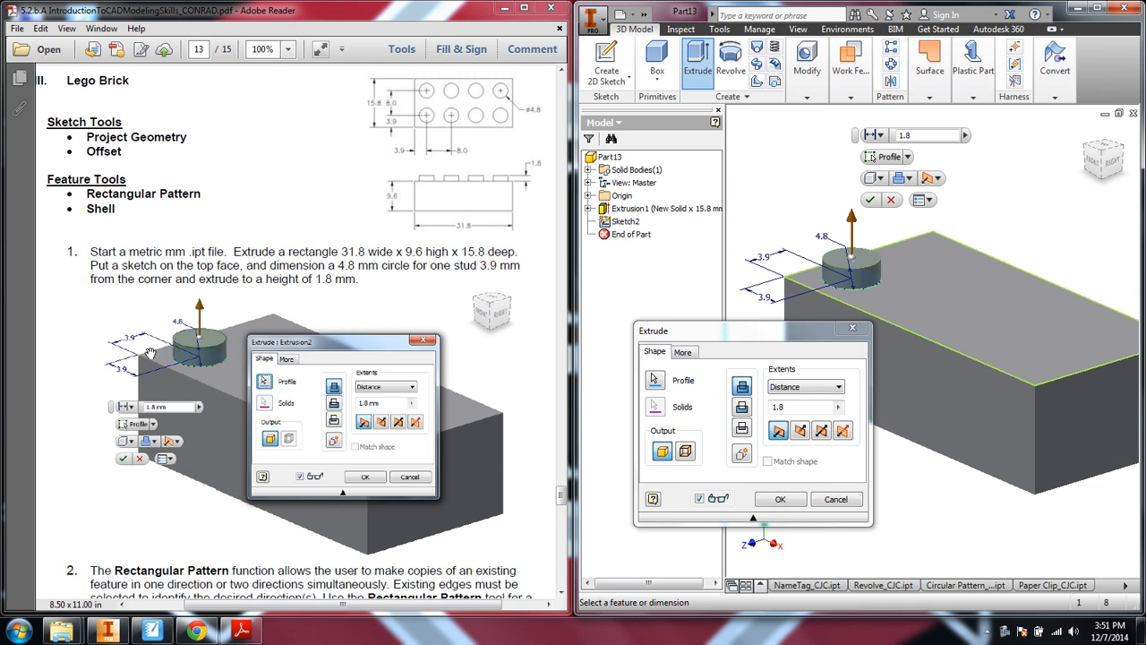
mouse_move(549, 165)
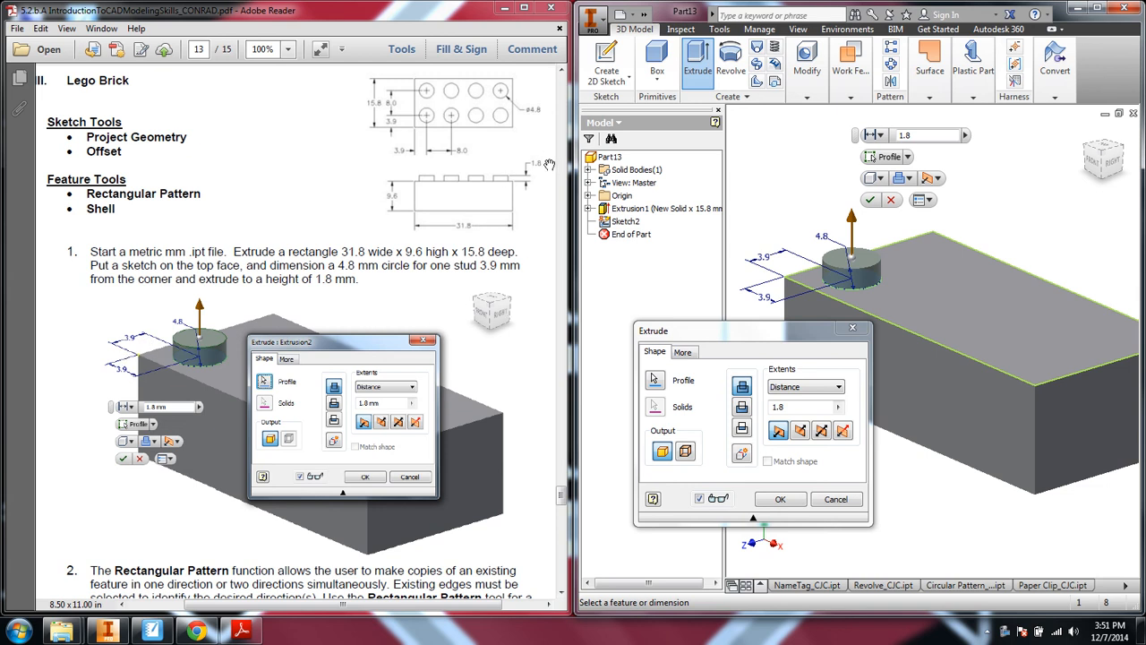
mouse_move(542, 175)
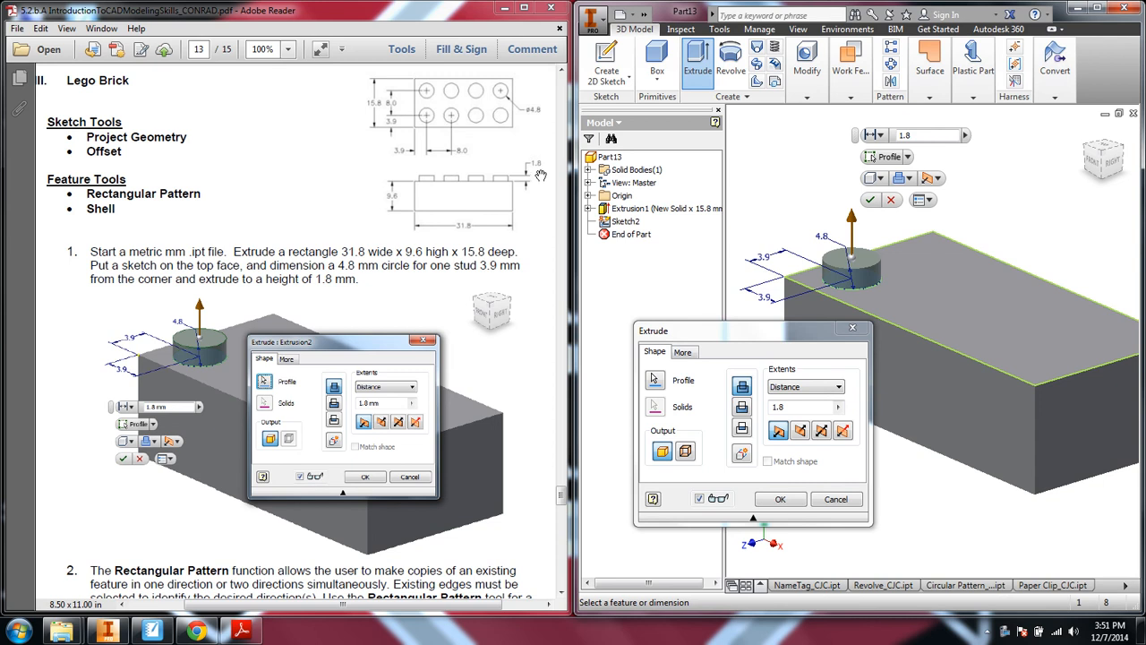
Confirm the 1.8 mm stud extrusion and scroll the tutorial to step 2, Rectangular Pattern.
left_click(779, 498)
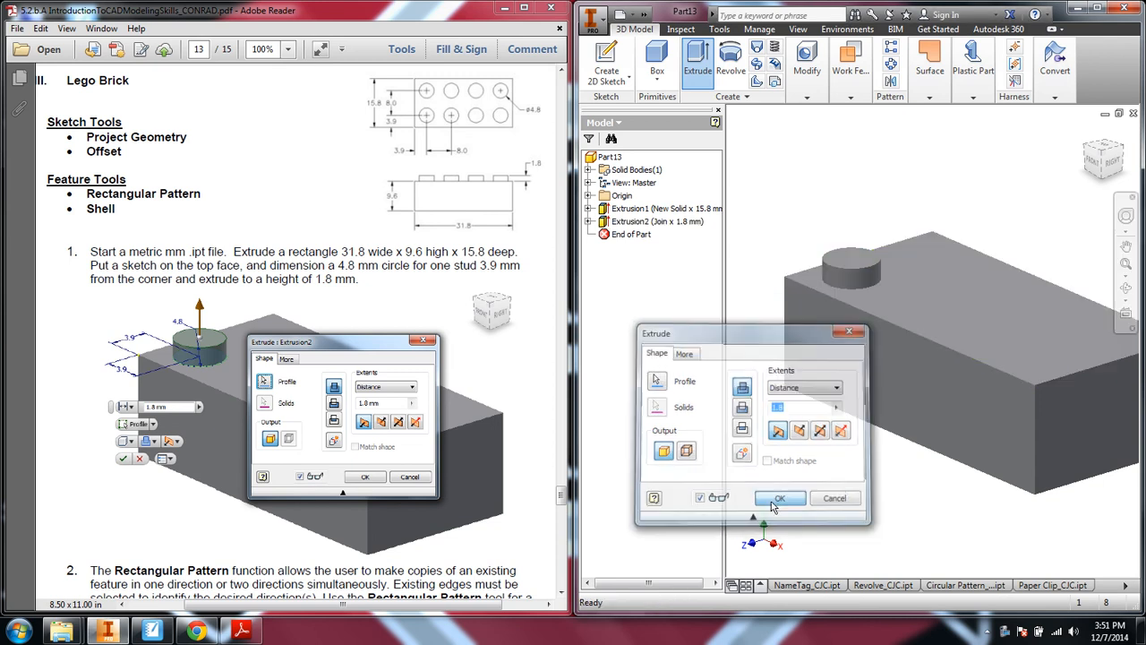
left_click(779, 498)
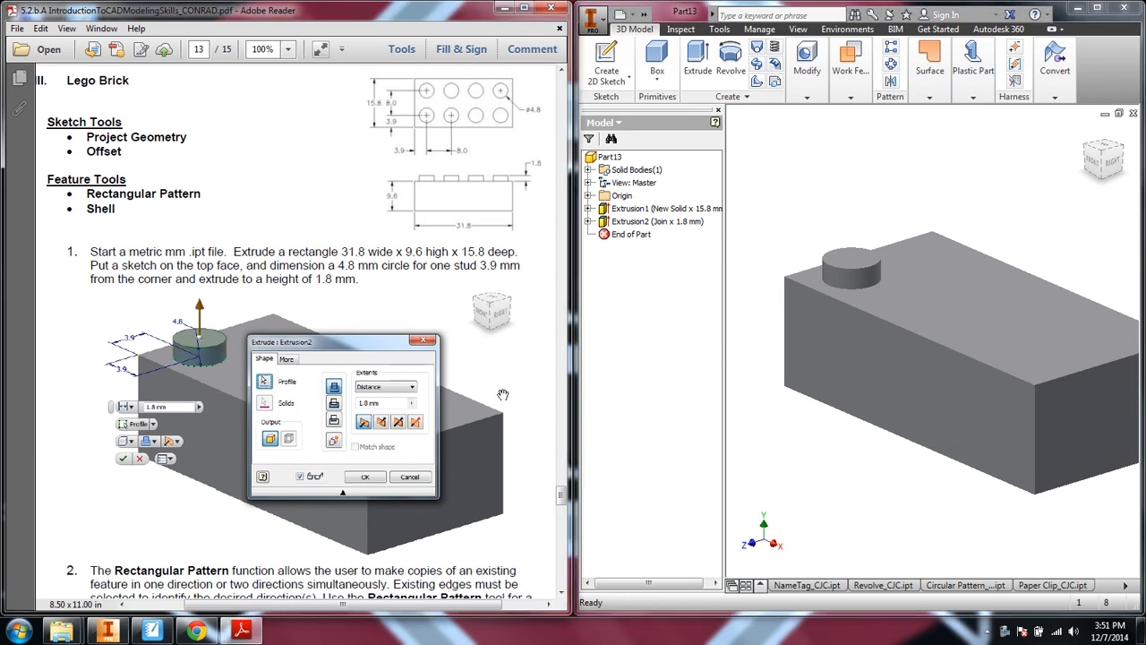
scroll("down", 3)
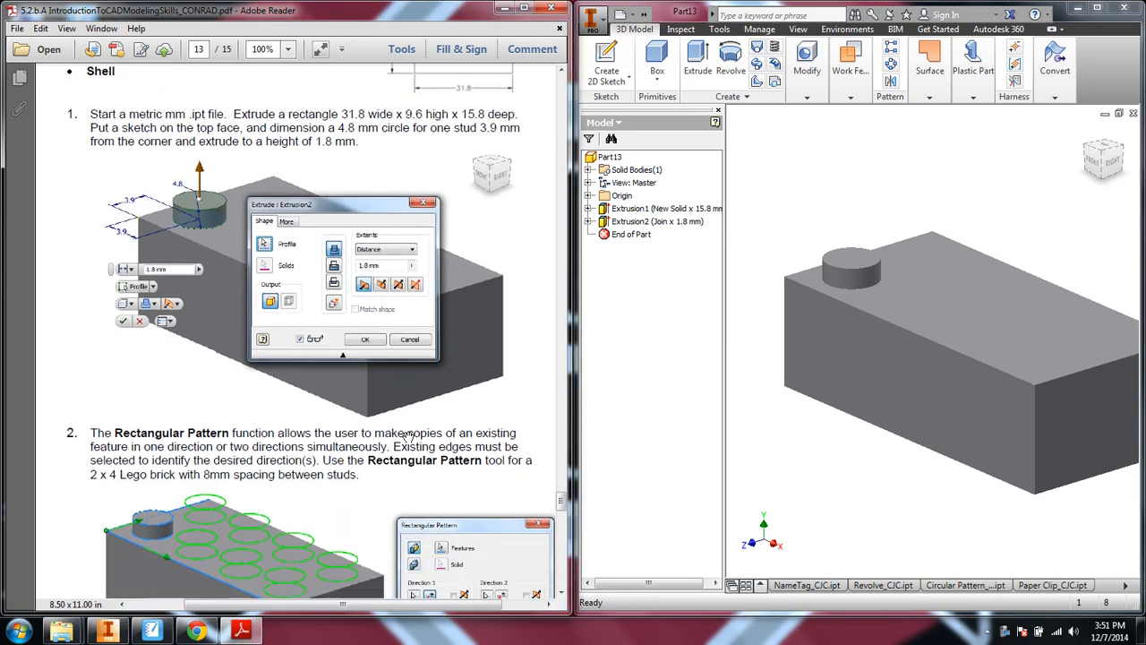
scroll("down", 3)
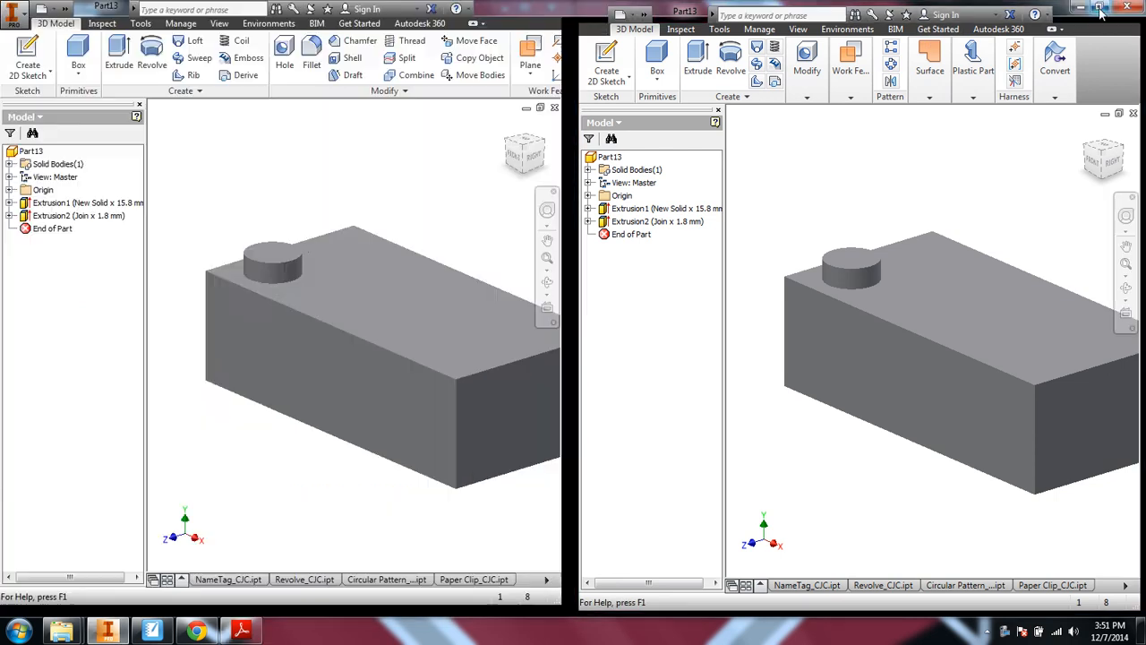
Maximize Inventor and start a Rectangular Pattern of the stud extrusion.
left_click(1102, 9)
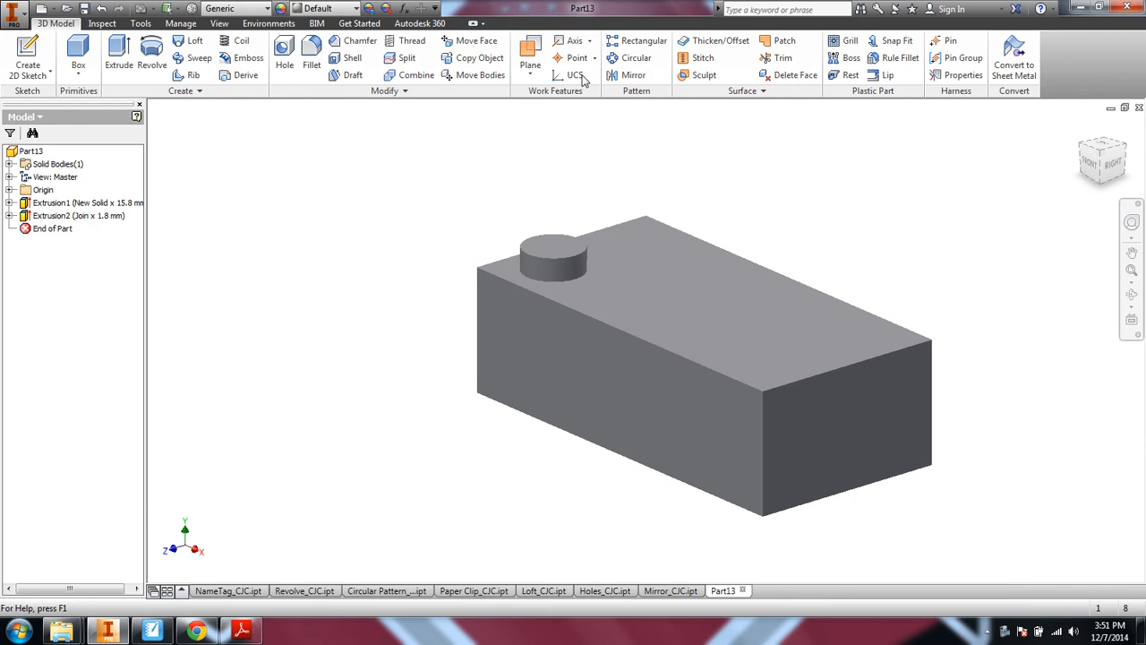
left_click(642, 40)
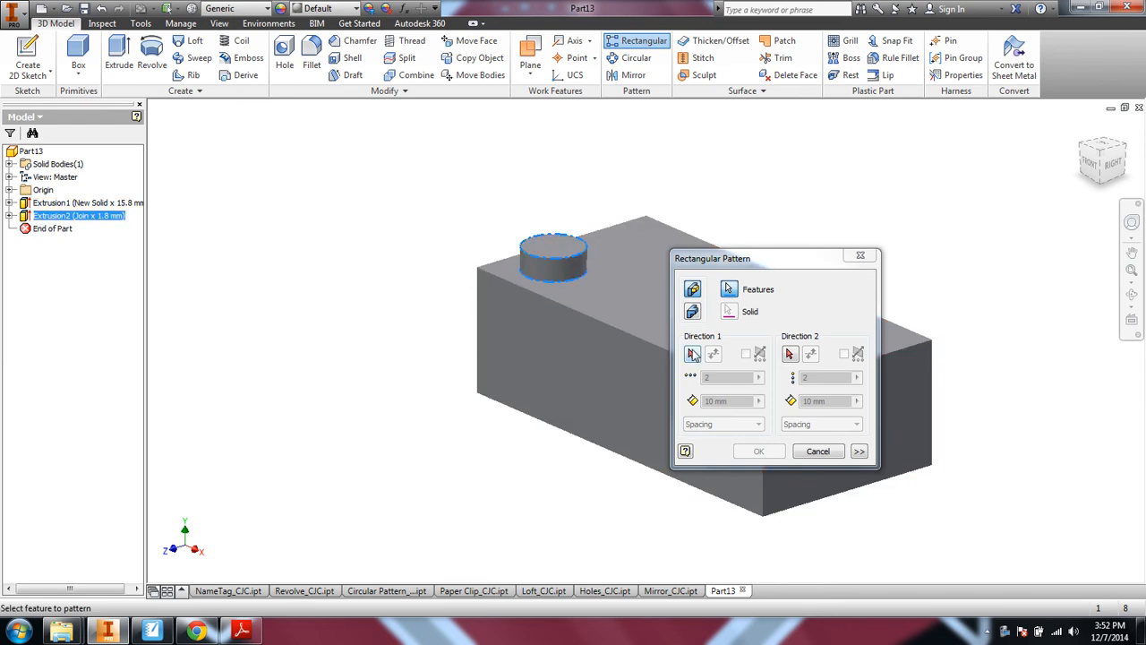
Pattern the stud 4 along the long edge and 2 along the short edge, 8 mm apart.
left_click(546, 300)
type("4")
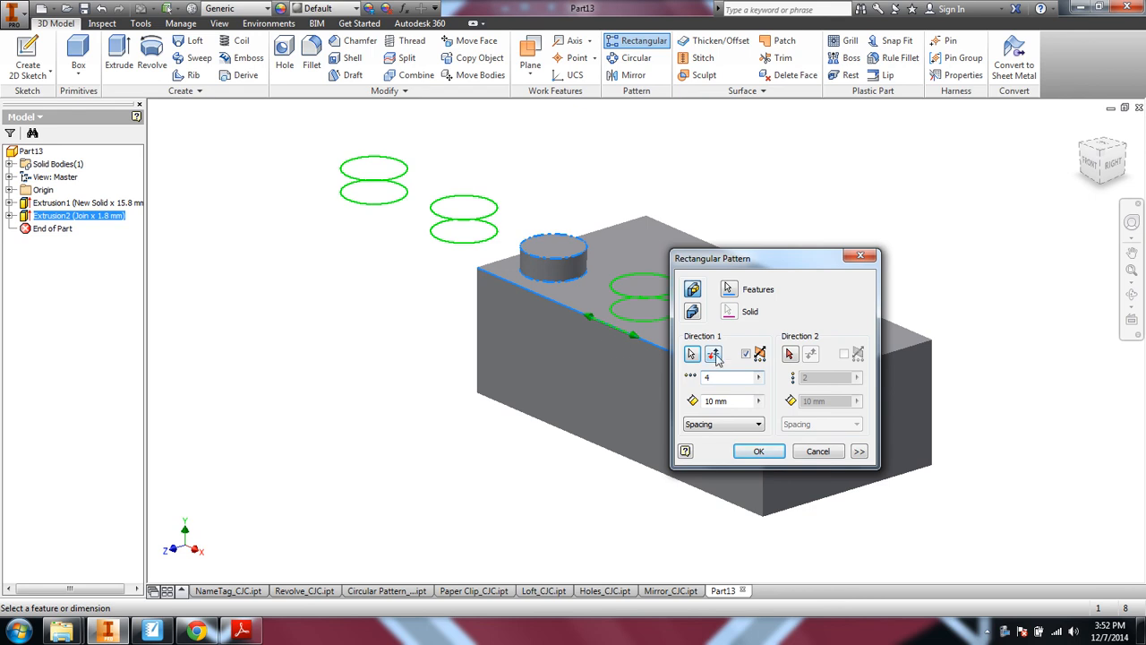
left_click(712, 353)
type("8")
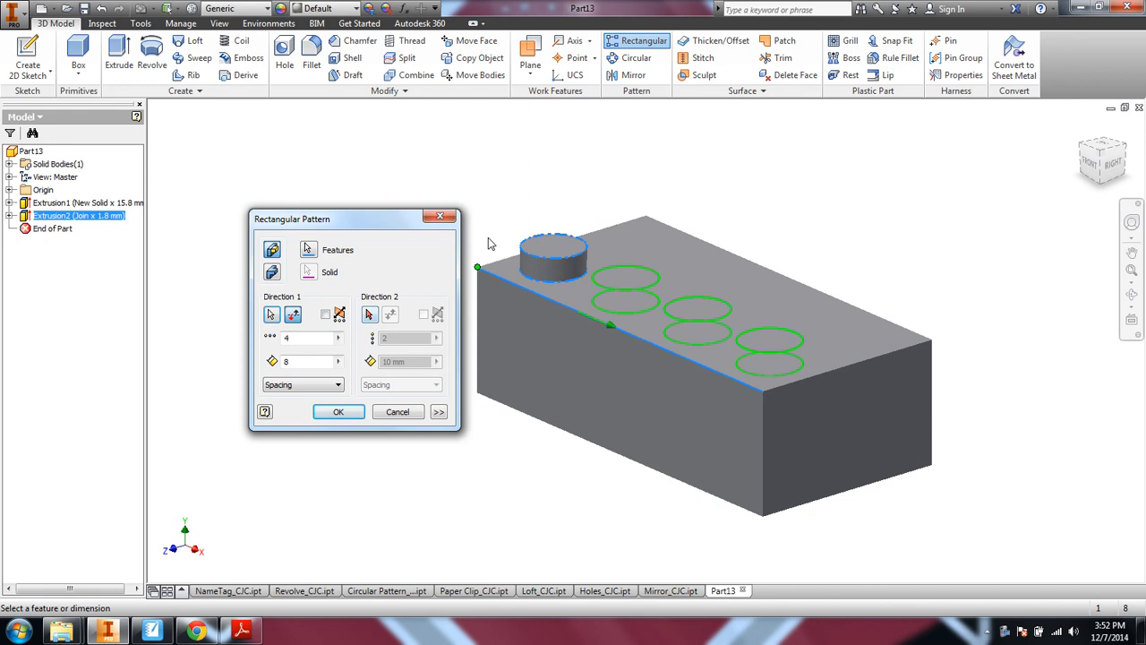
left_click(369, 314)
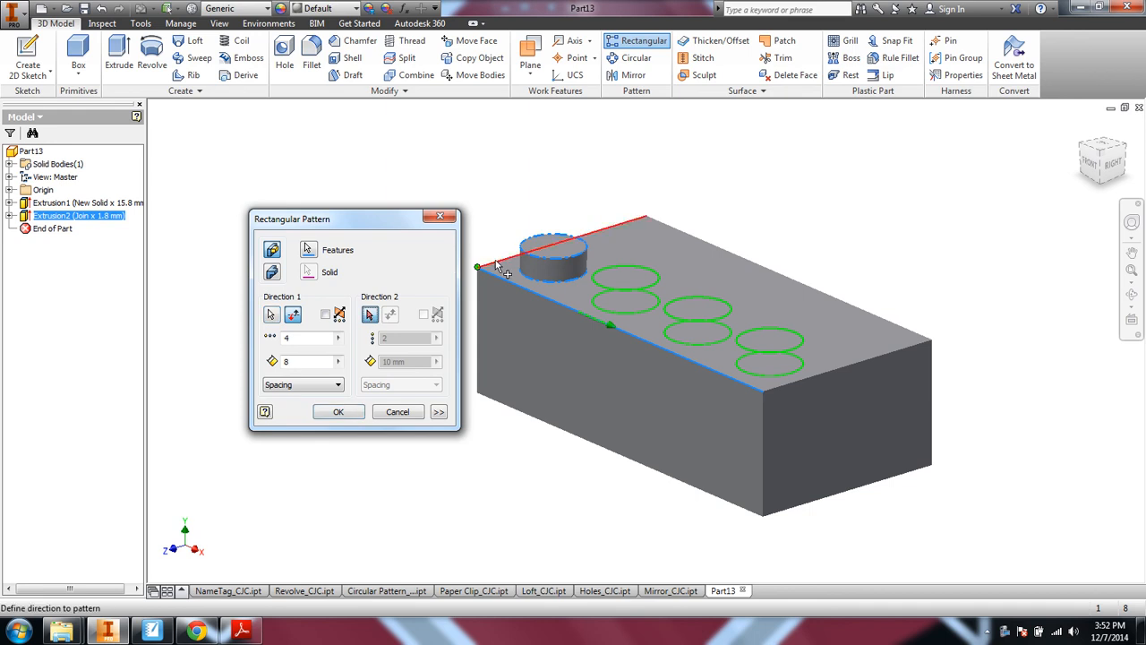
left_click(390, 314)
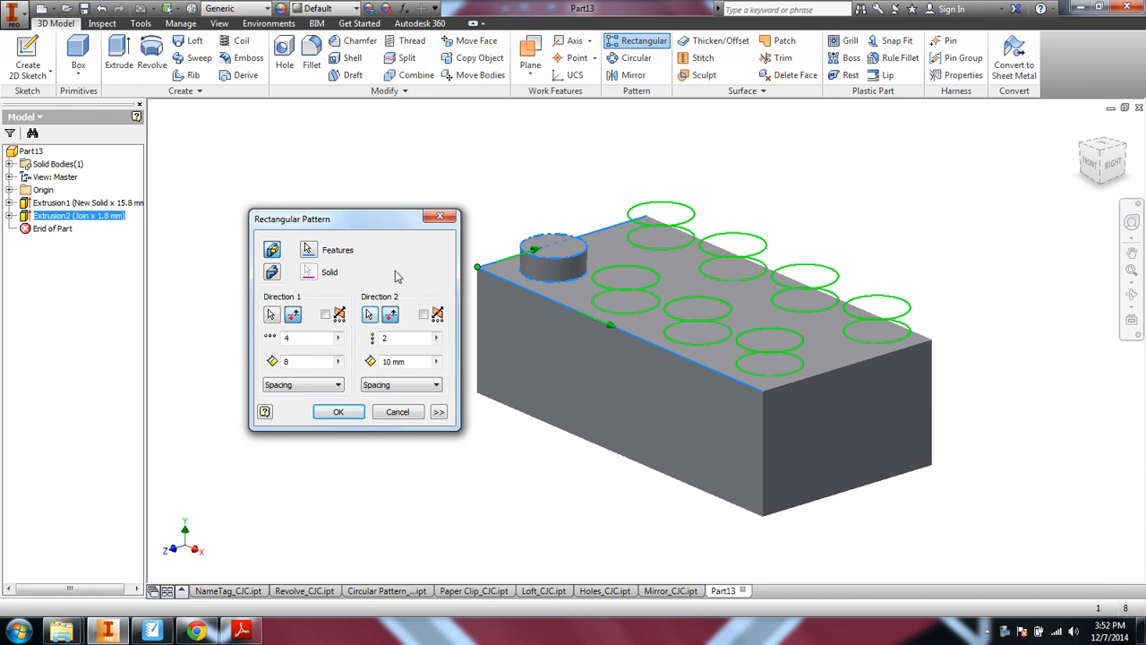
left_click(401, 361)
type("8")
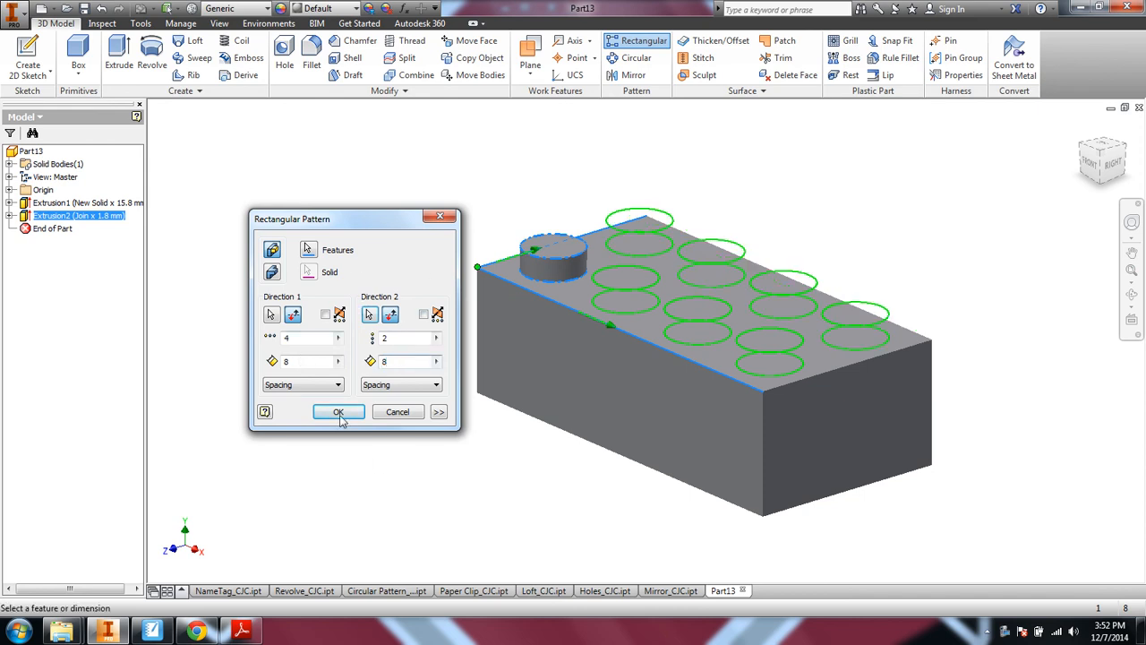
left_click(339, 412)
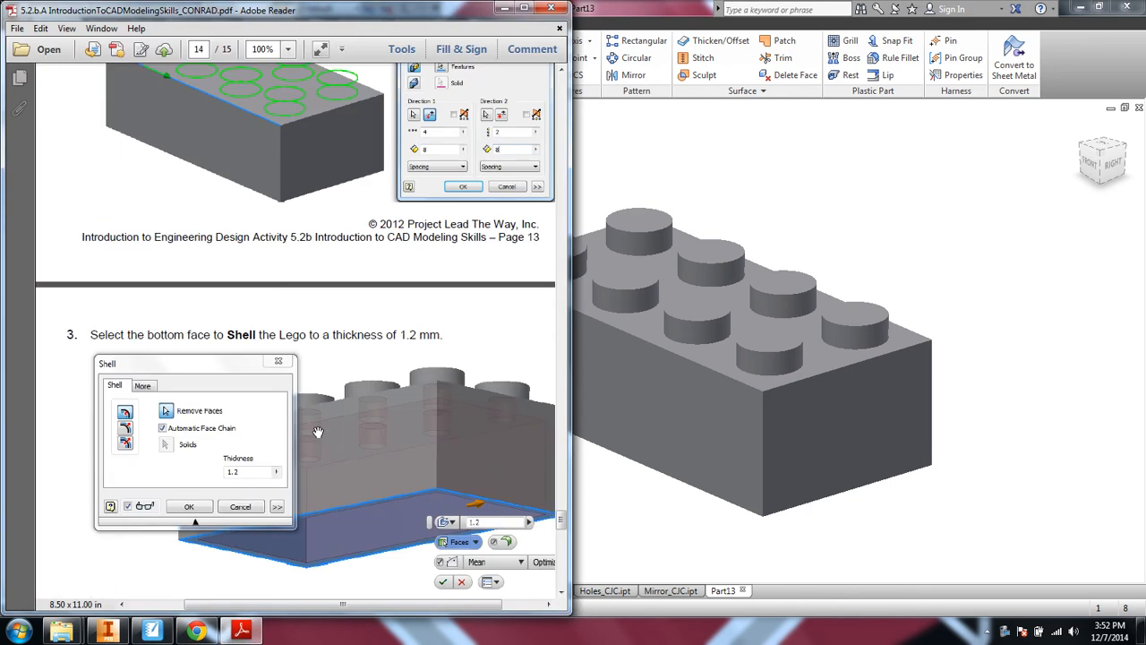
Scroll the tutorial to step 3, the 1.2 mm Shell on page 14.
scroll("down", 3)
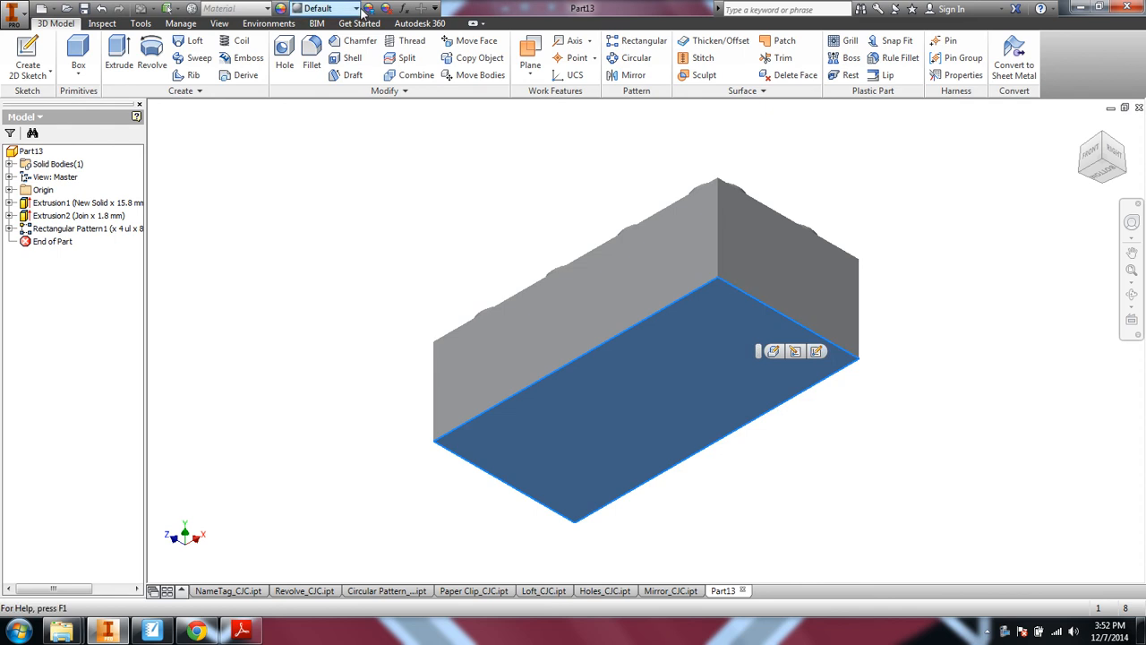
Shell the brick open at the bottom face with a 1.2 mm wall thickness.
left_click(349, 58)
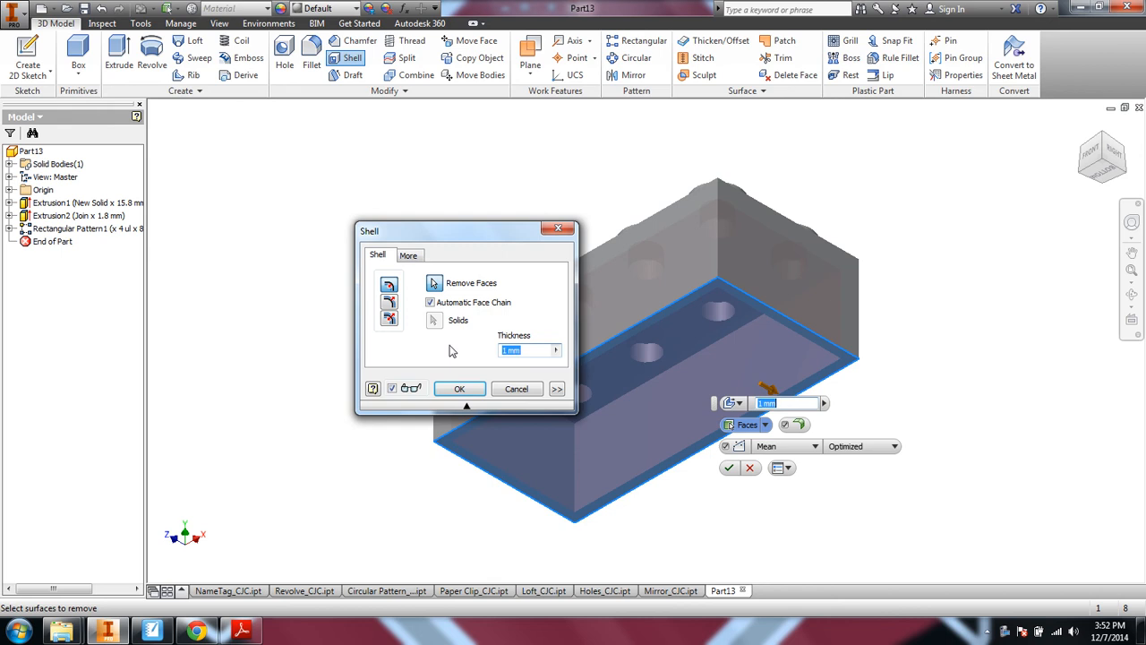
type(".2")
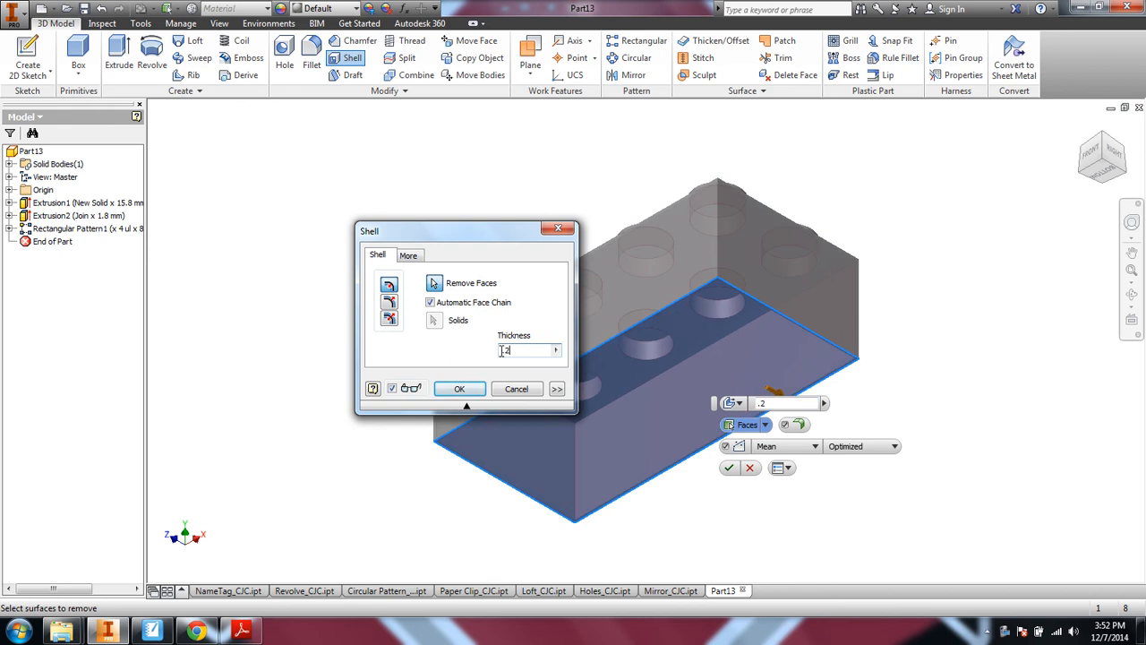
type("1.")
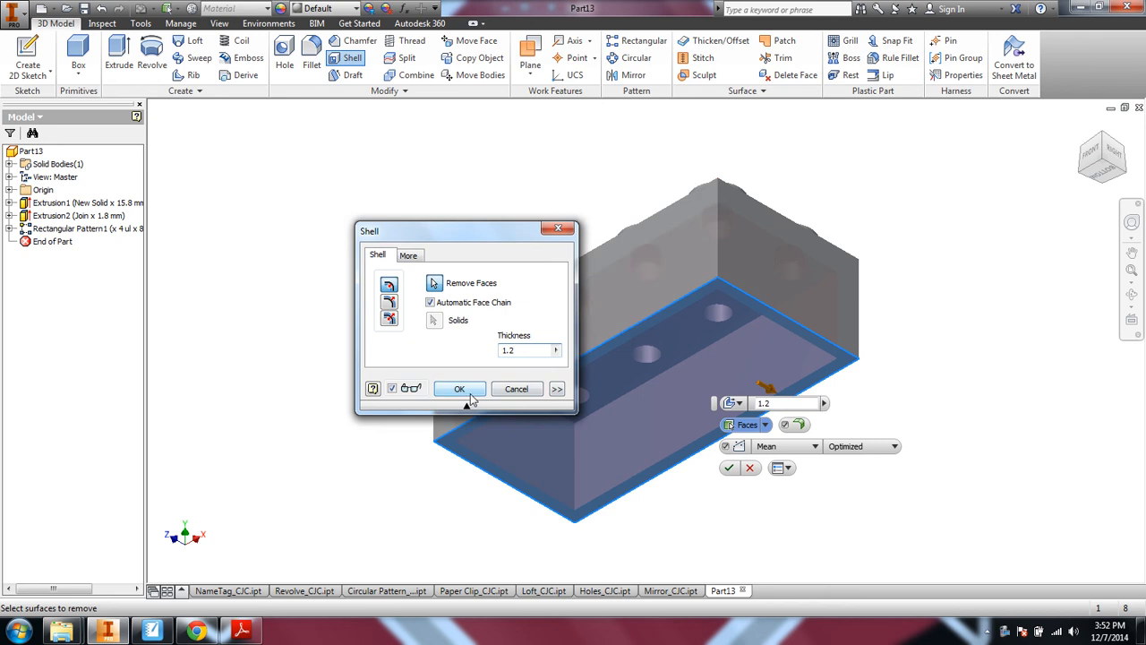
left_click(460, 389)
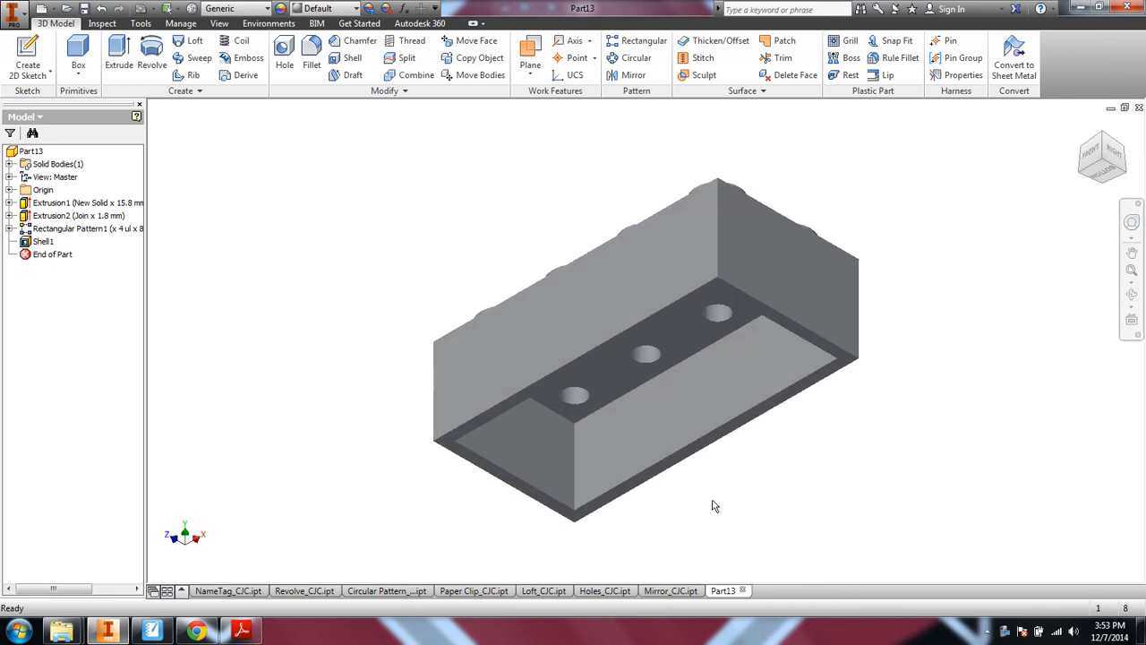
Return to the tutorial PDF at step 4, sketching ring circles extruded To Next.
left_click(542, 438)
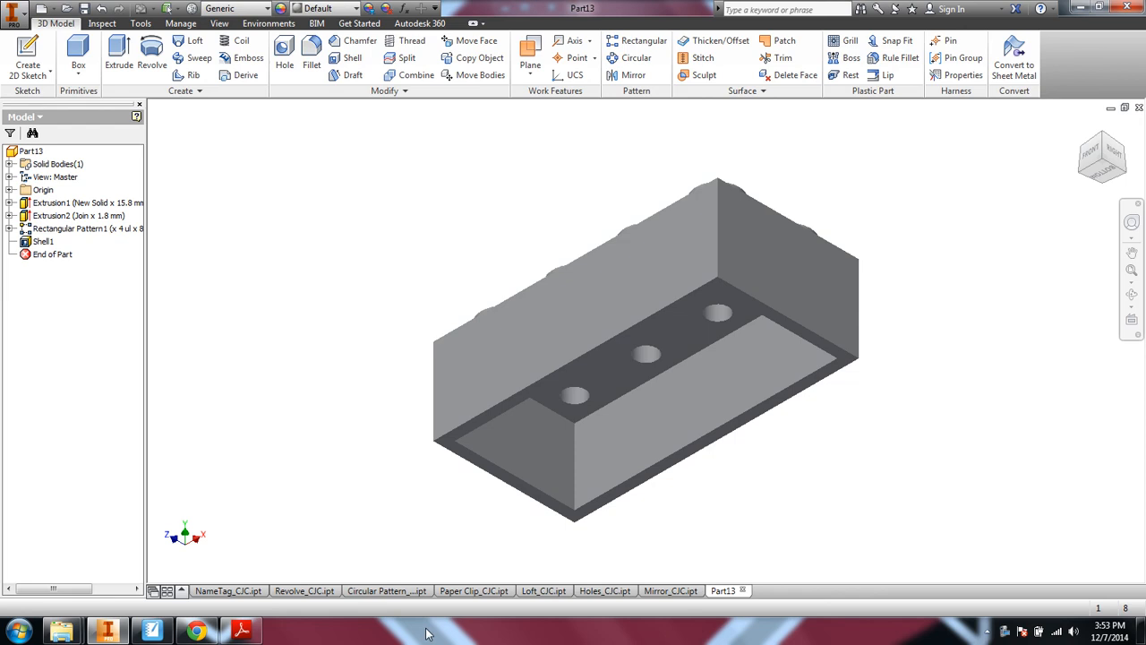
left_click(239, 632)
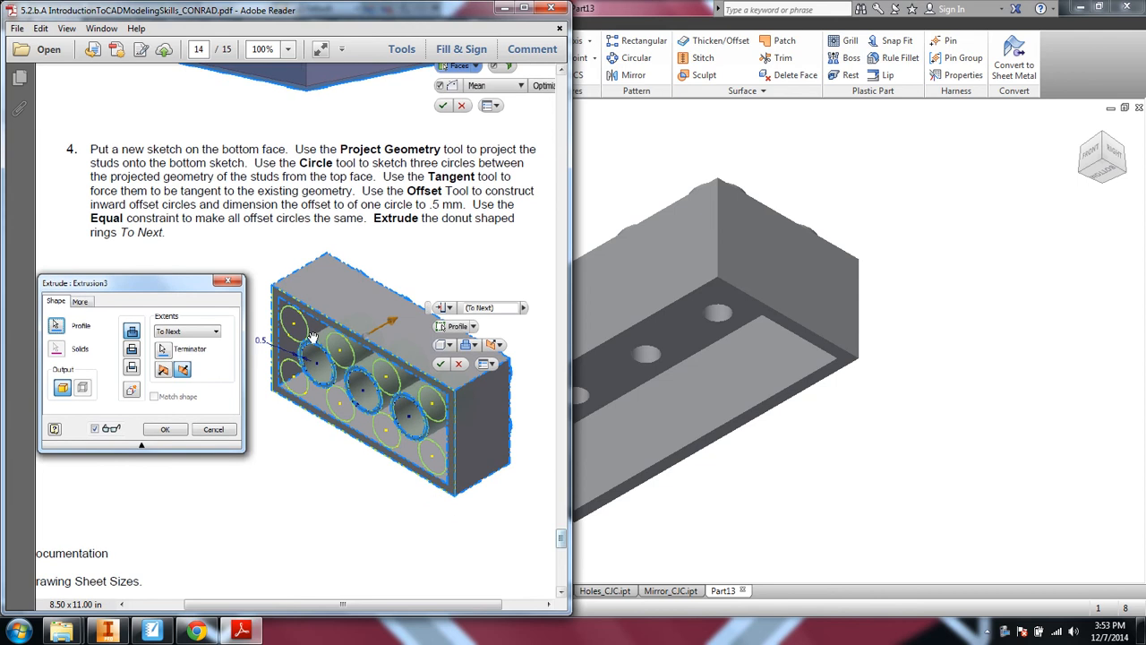
mouse_move(318, 363)
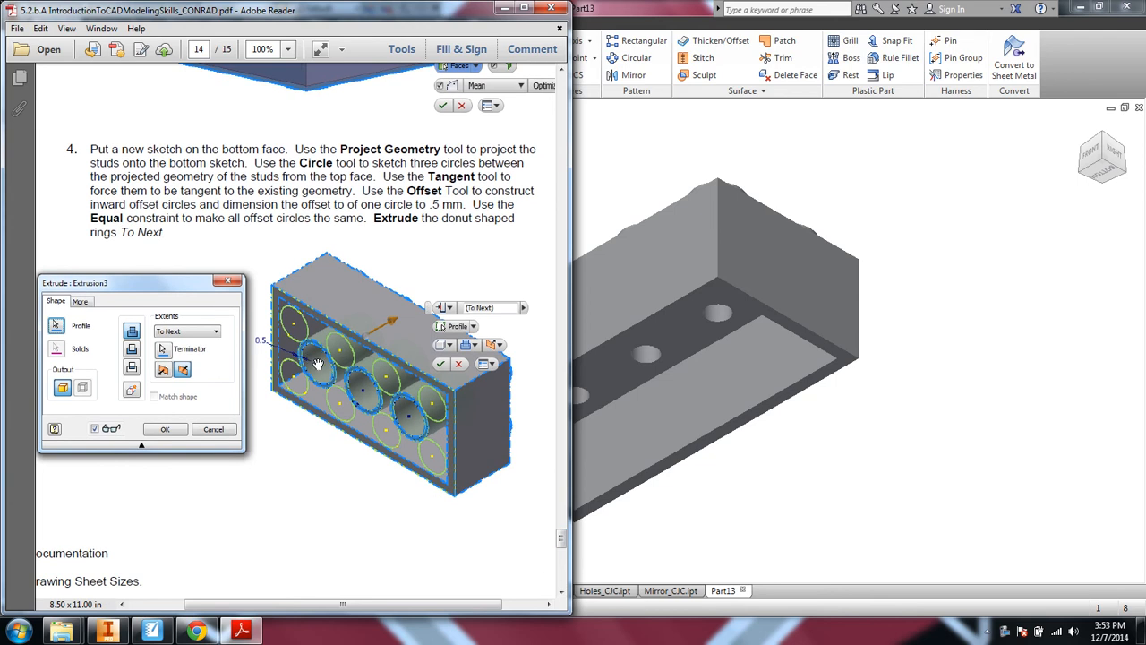
mouse_move(410, 209)
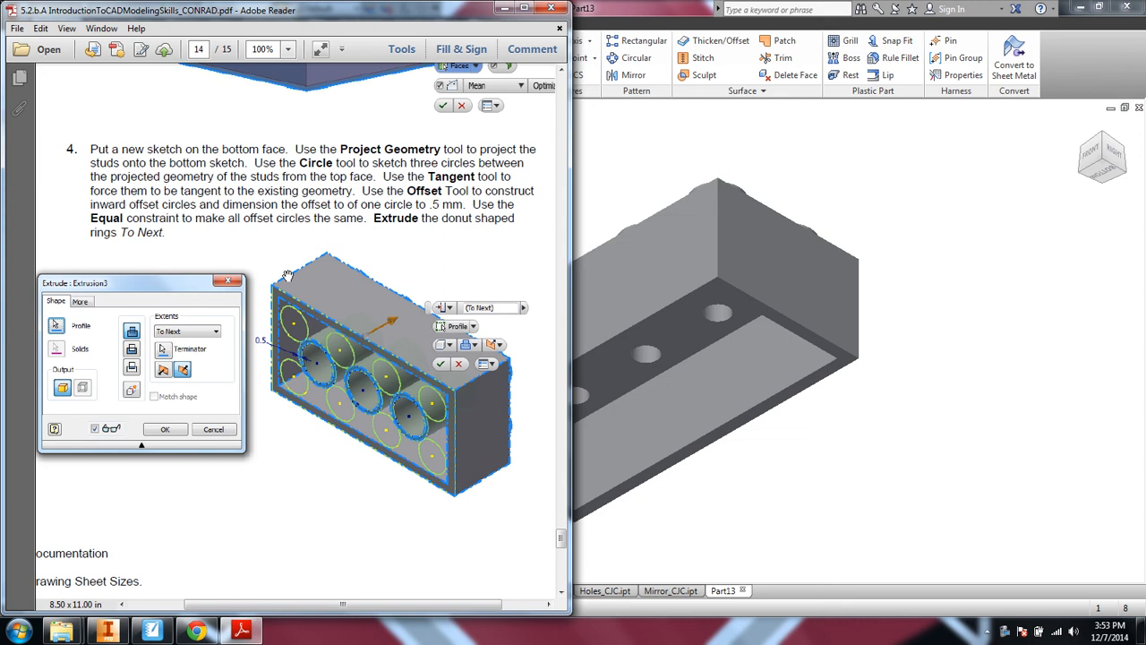
mouse_move(550, 247)
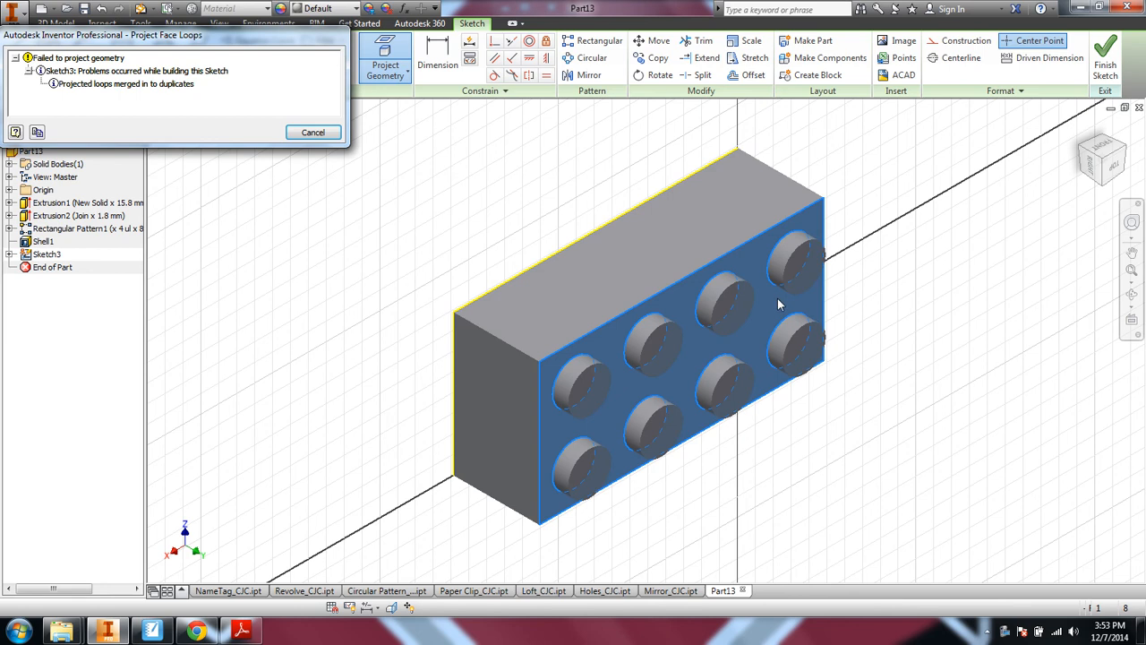
Dismiss the failed projection warning on the bottom-face sketch.
left_click(312, 132)
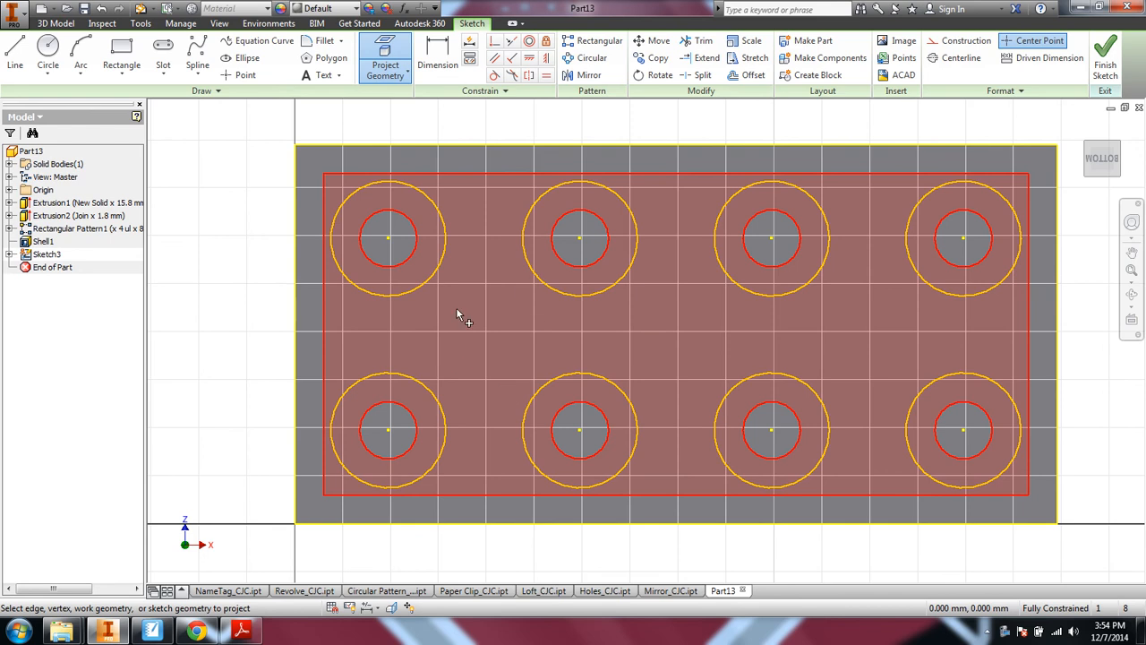
mouse_move(490, 219)
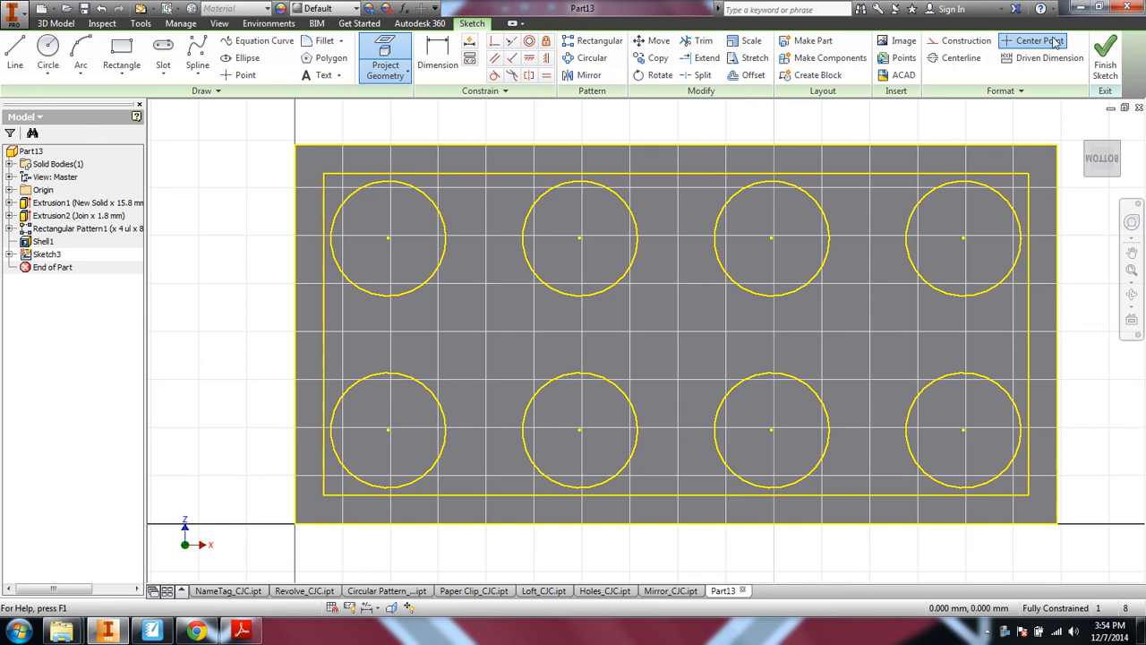
Draw three circles between the stud rows and make them tangent to neighbouring studs.
left_click(47, 50)
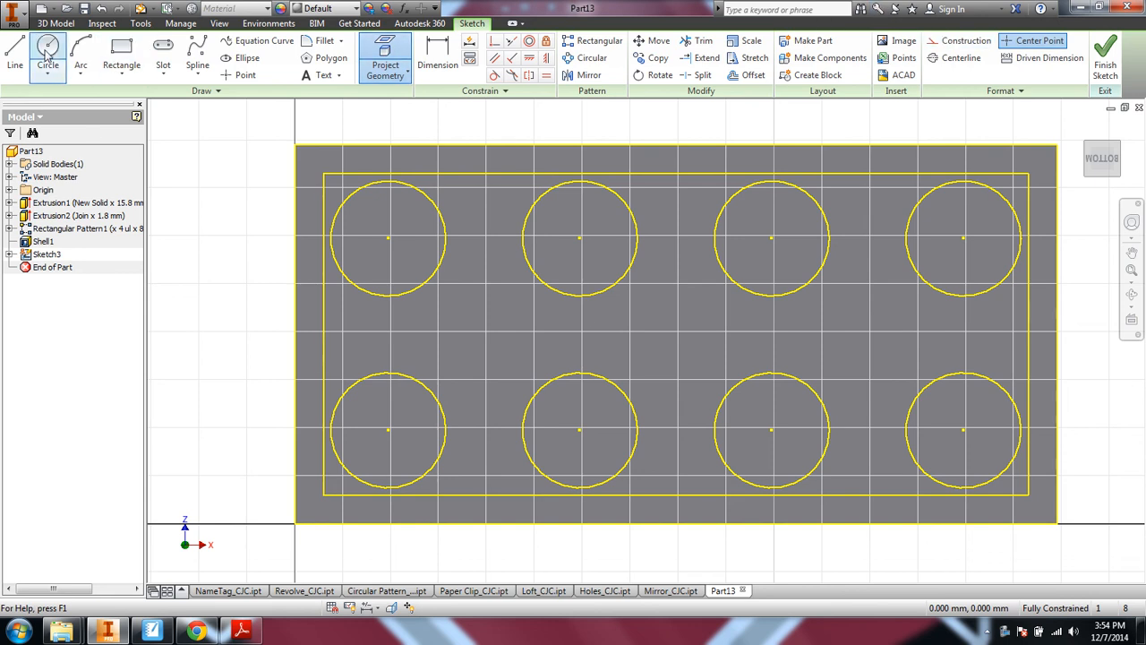
left_click(47, 53)
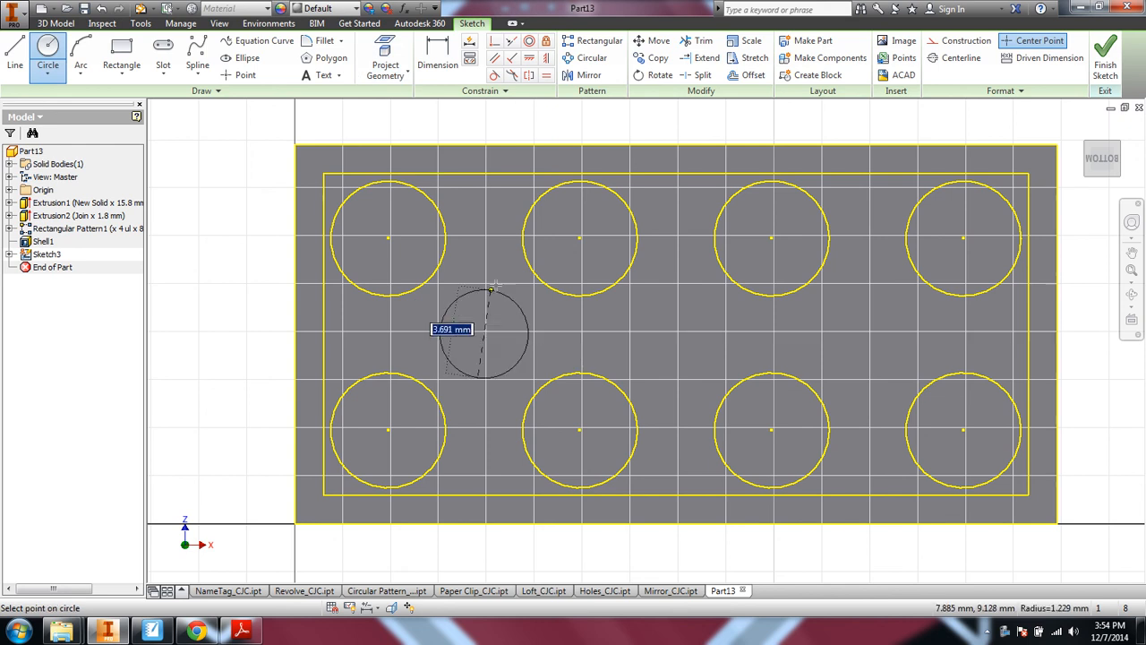
left_click(484, 336)
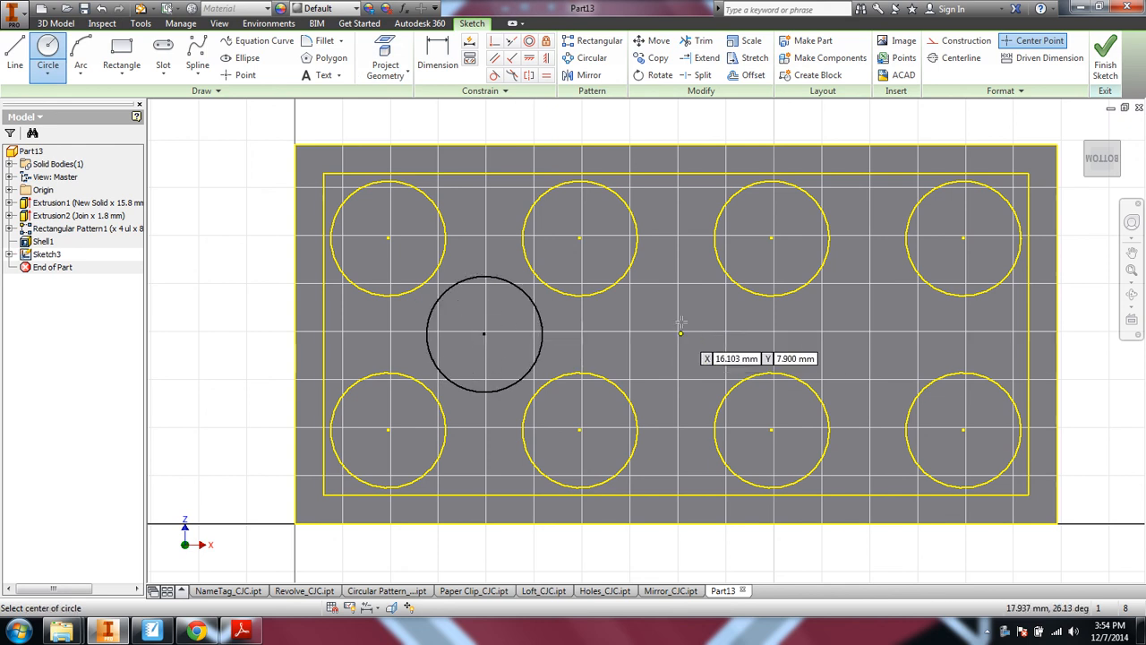
left_click(483, 334)
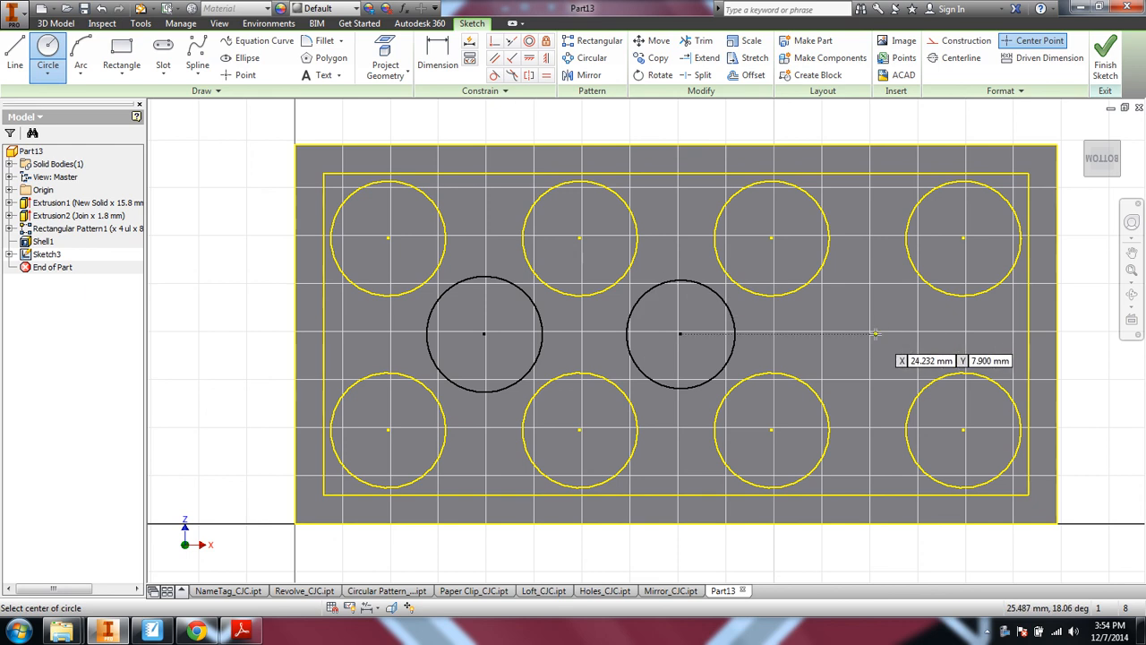
left_click(875, 334)
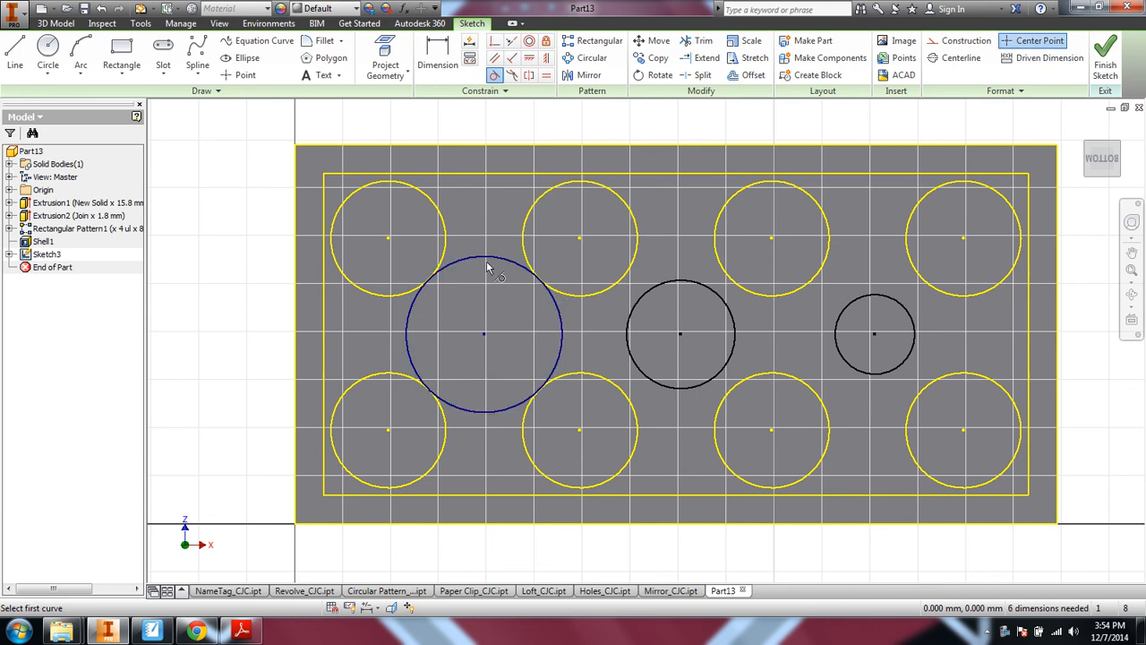
left_click(681, 334)
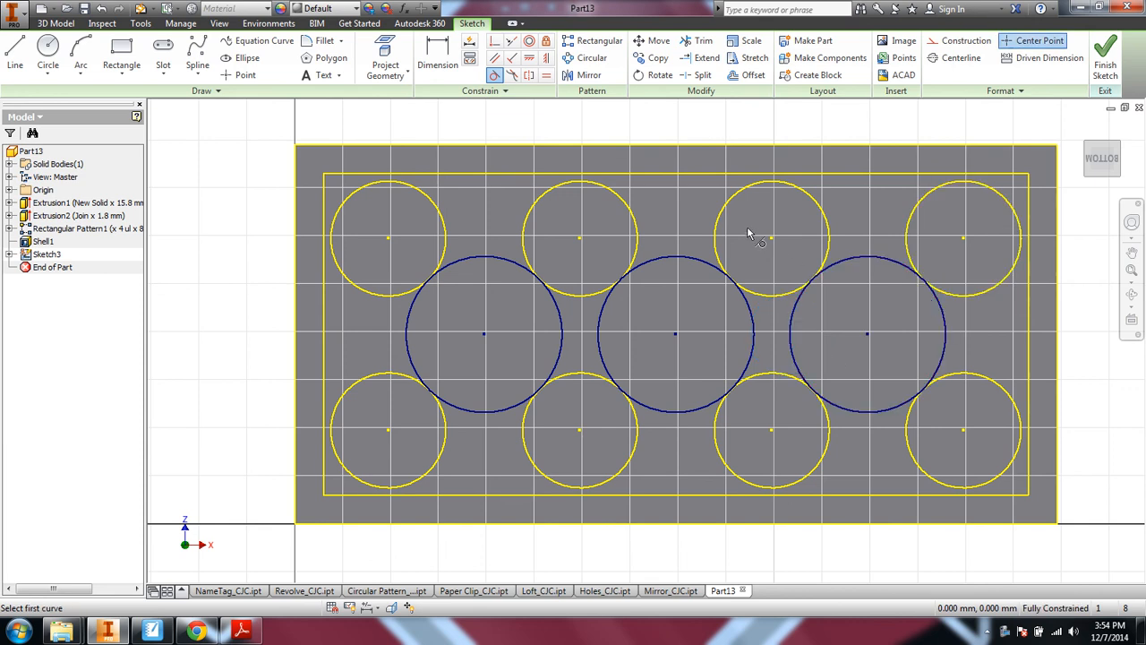
mouse_move(894, 149)
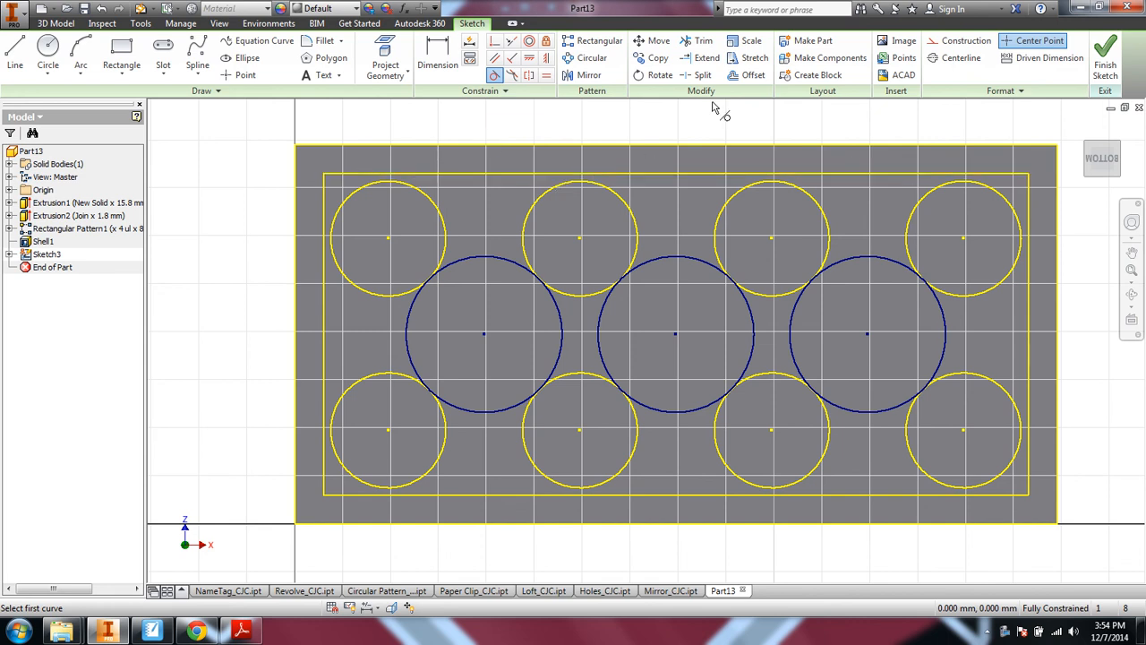
Start the Offset tool in Sketch3 to copy the three circles inward.
left_click(754, 74)
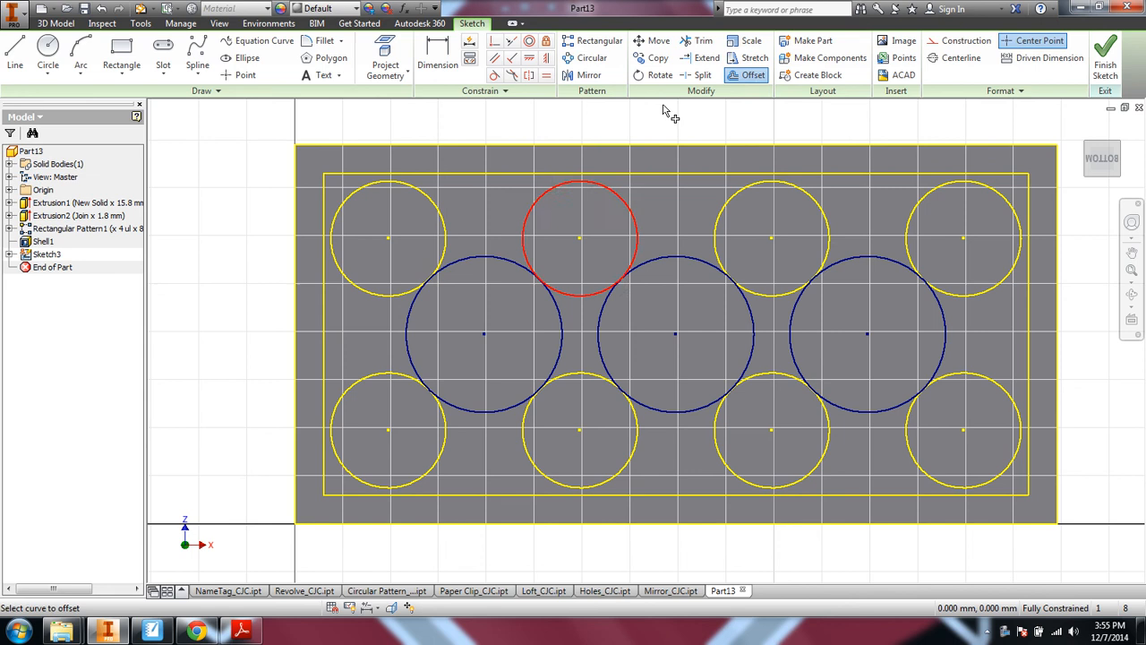
mouse_move(470, 265)
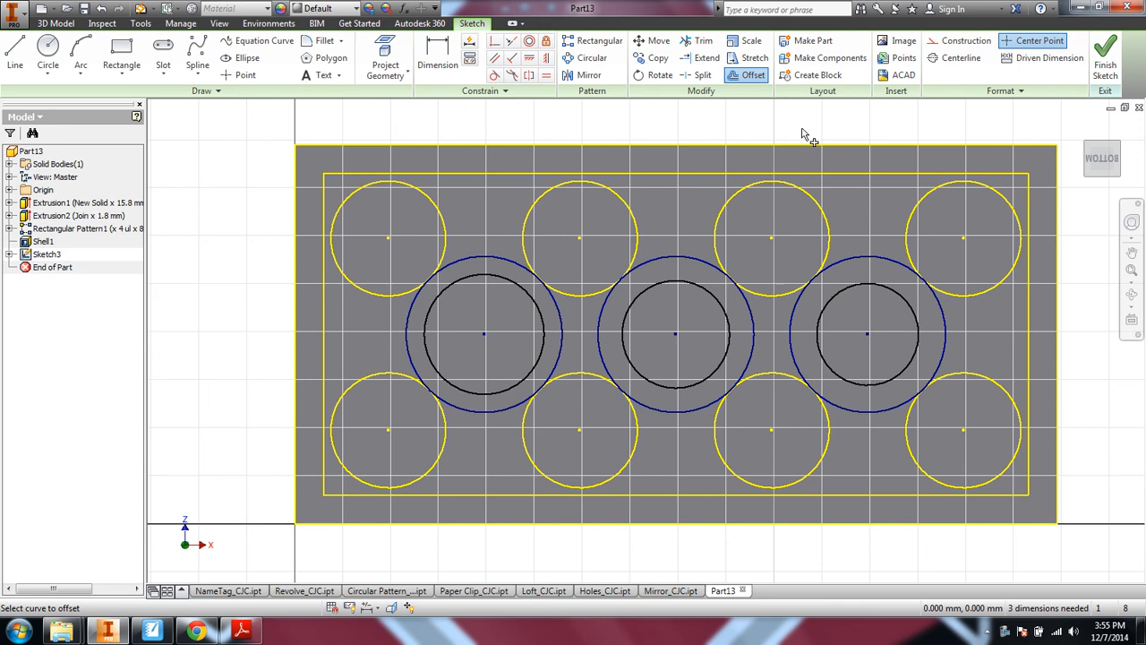
mouse_move(688, 194)
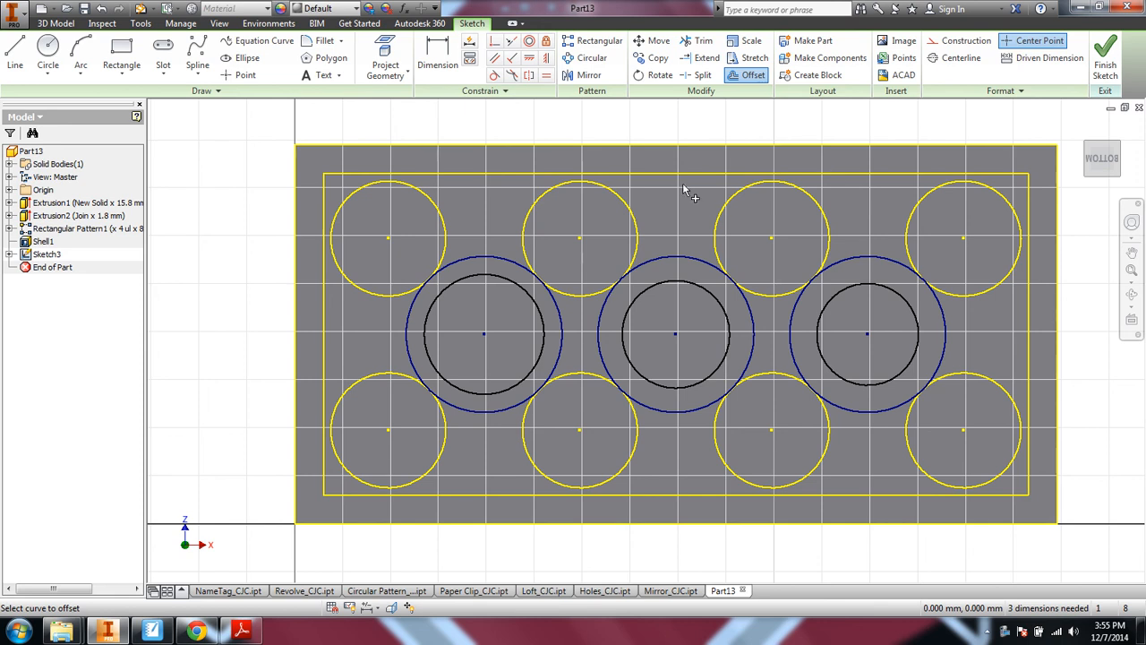
Dimension the first ring's offset gap to 0.5 mm and make another ring equal to it.
left_click(437, 59)
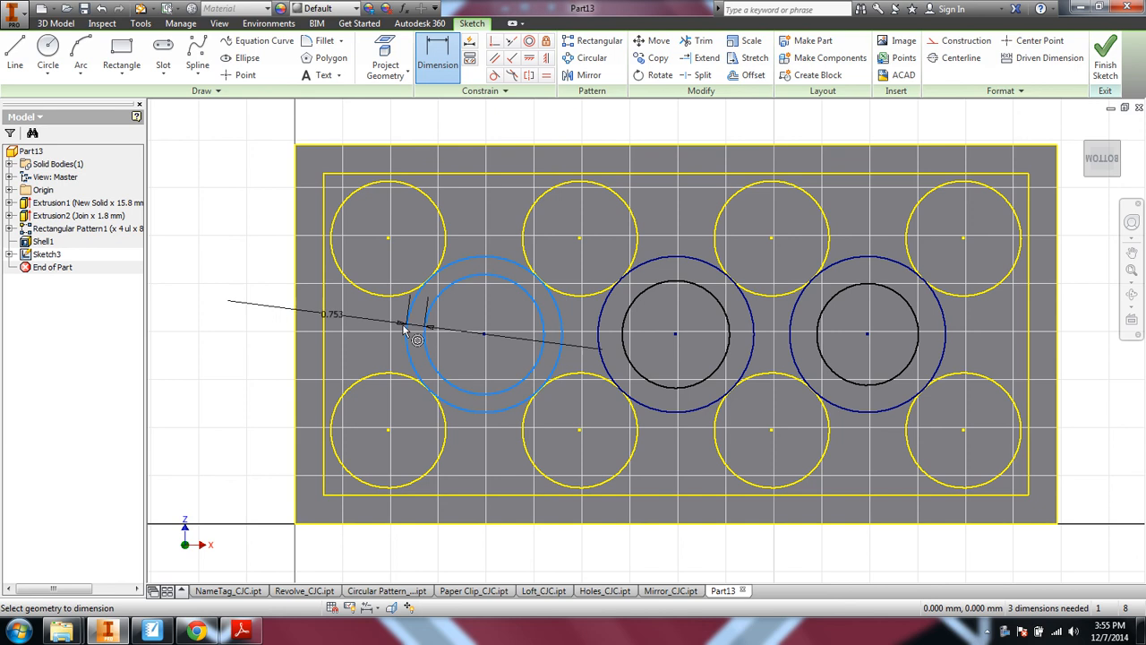
left_click(416, 339)
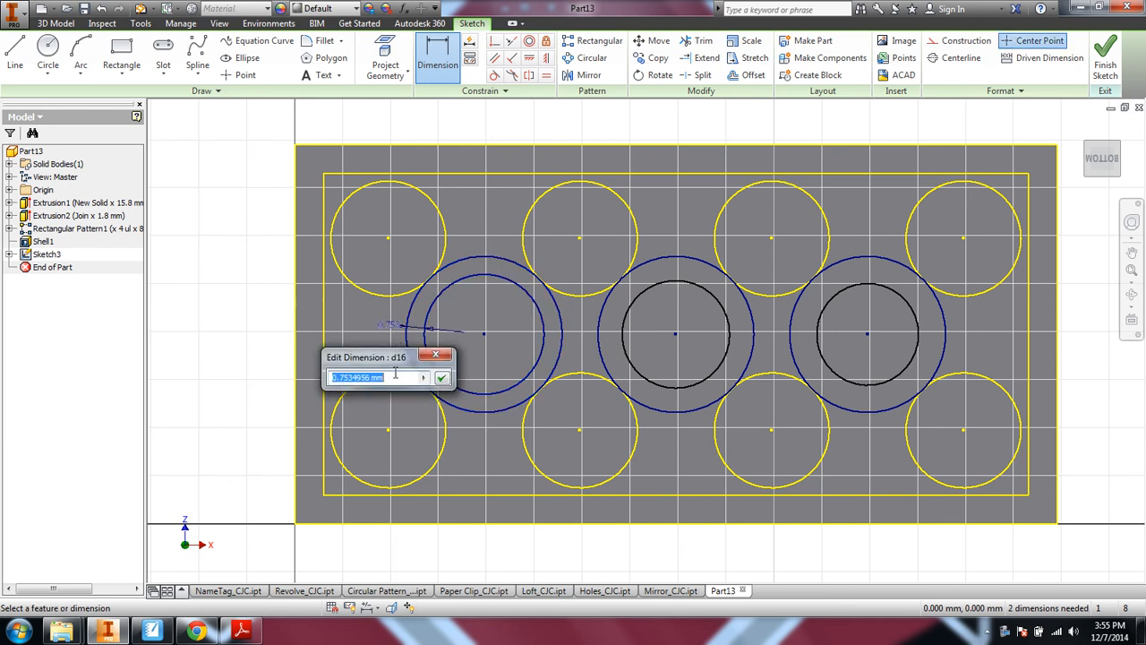
type(".5")
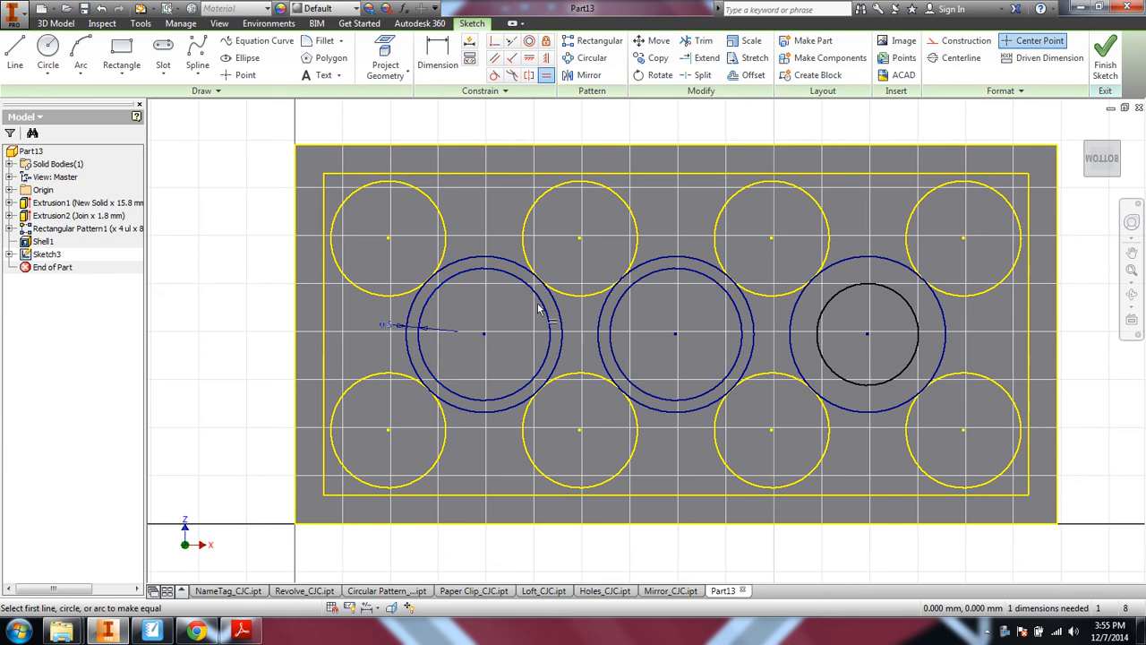
left_click(868, 335)
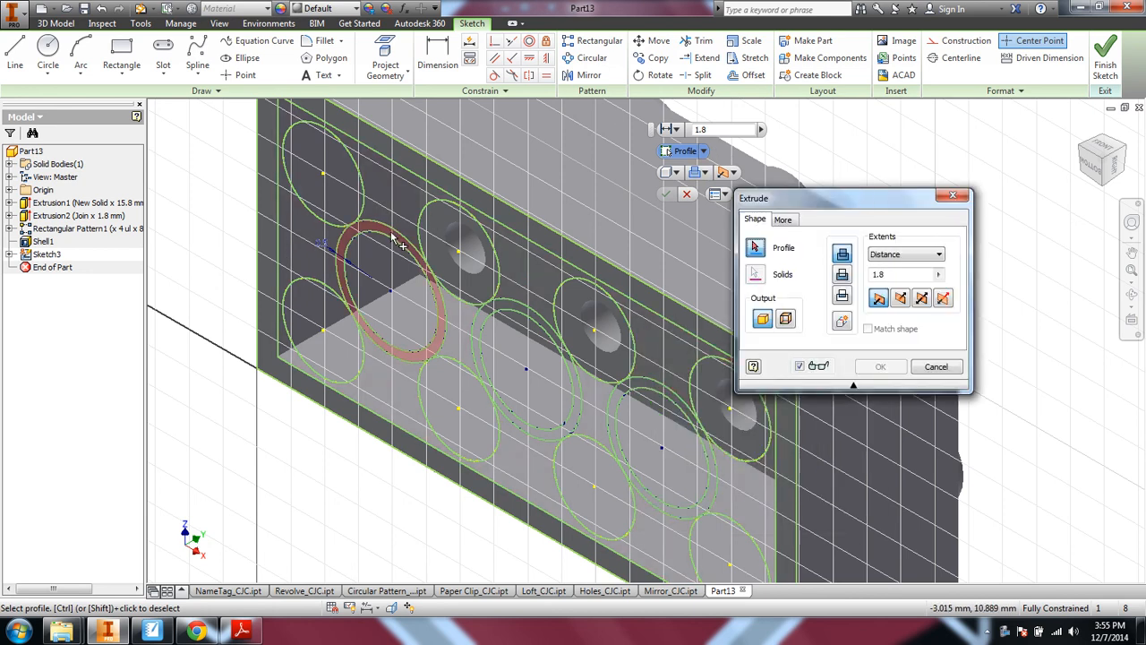
Extrude the three ring profiles To Next inside the hollow brick as Extrusion3.
left_click(519, 376)
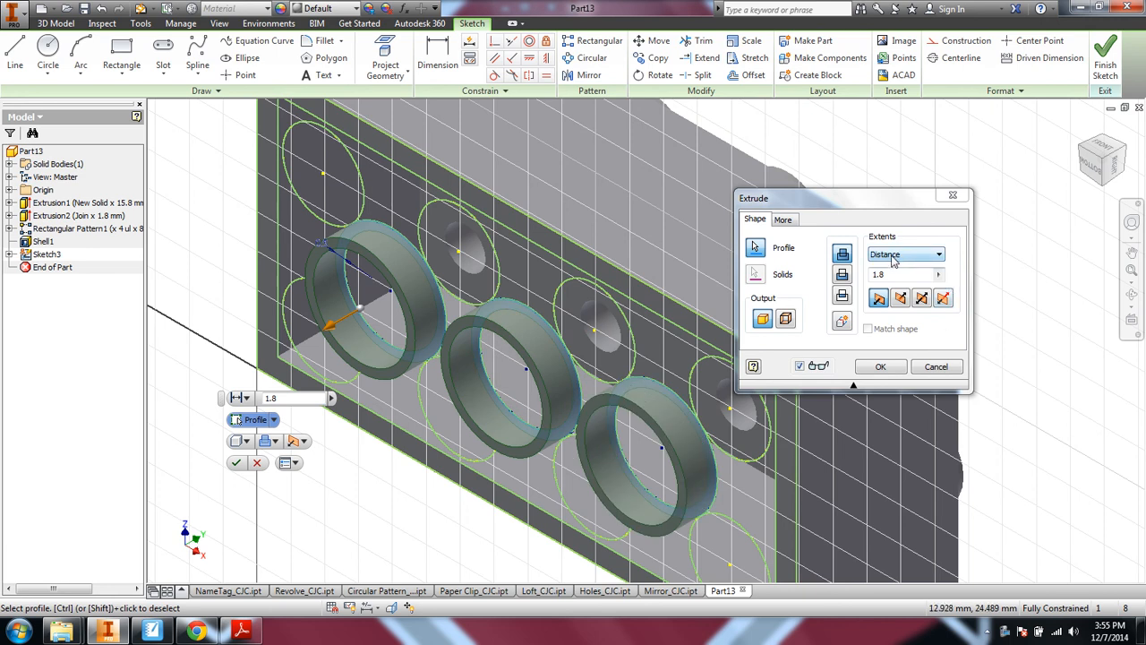
left_click(937, 254)
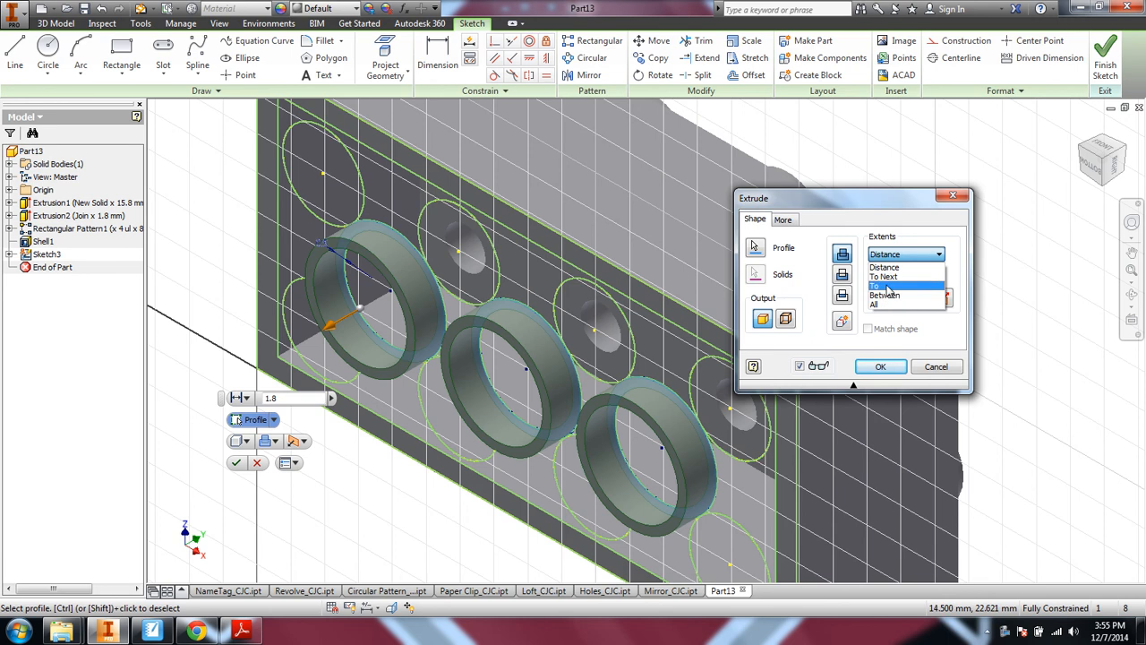
left_click(885, 285)
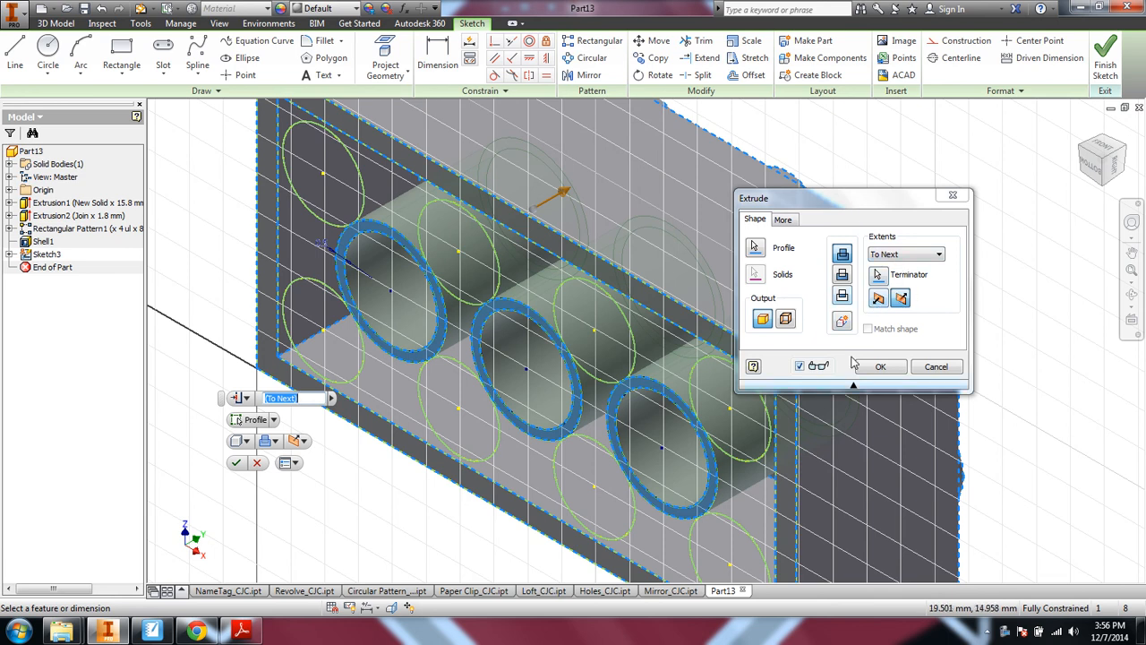
left_click(879, 366)
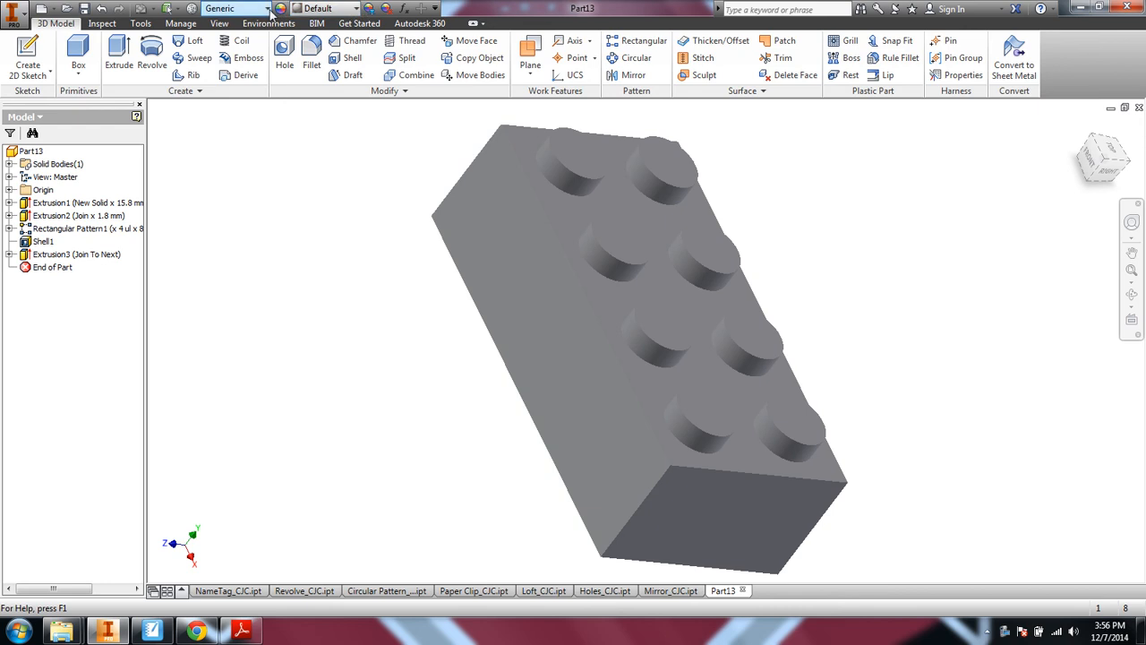
Apply ABS Plastic as the brick's material from the Quick Access material list.
left_click(235, 8)
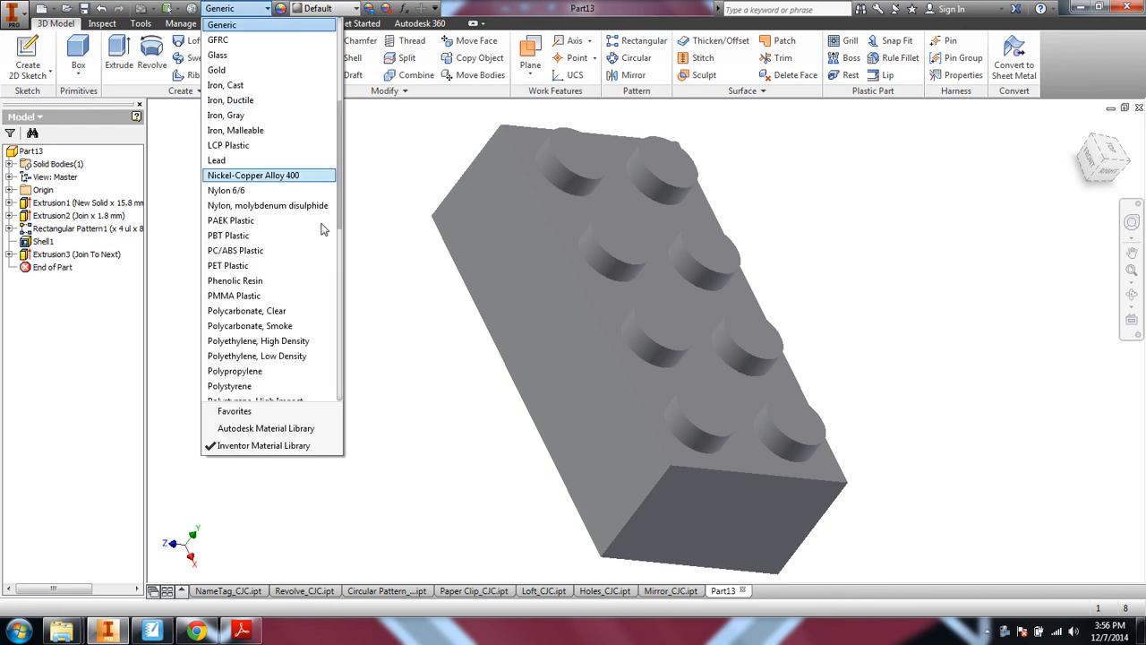
scroll("down", 3)
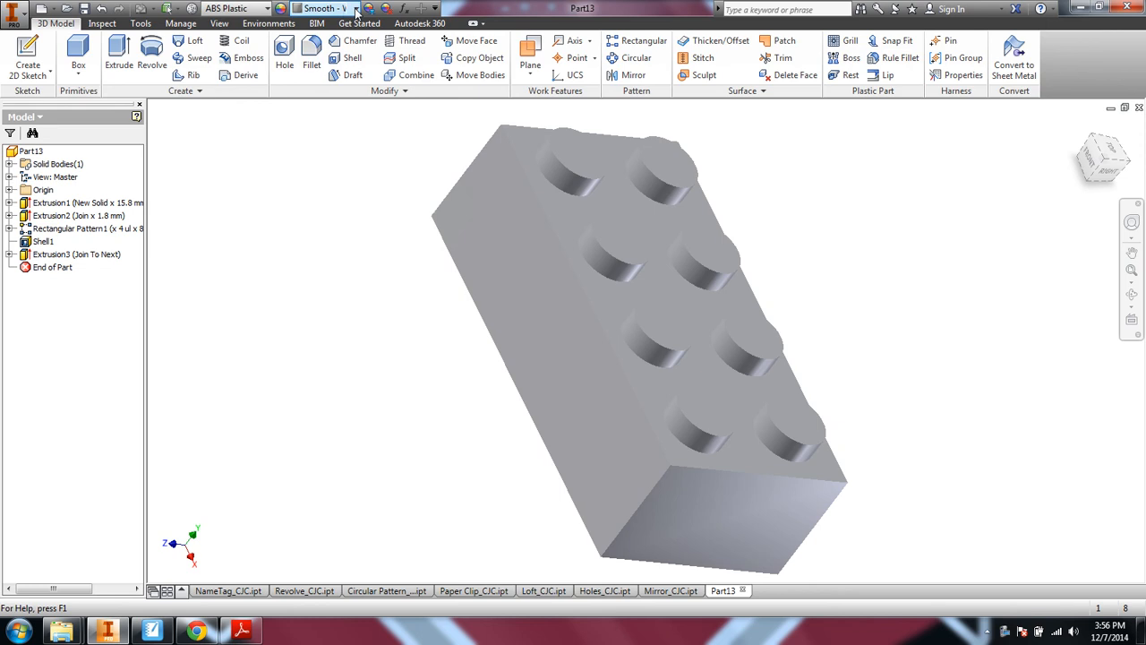
Give the ABS brick a Red appearance from the Quick Access appearance list.
left_click(347, 8)
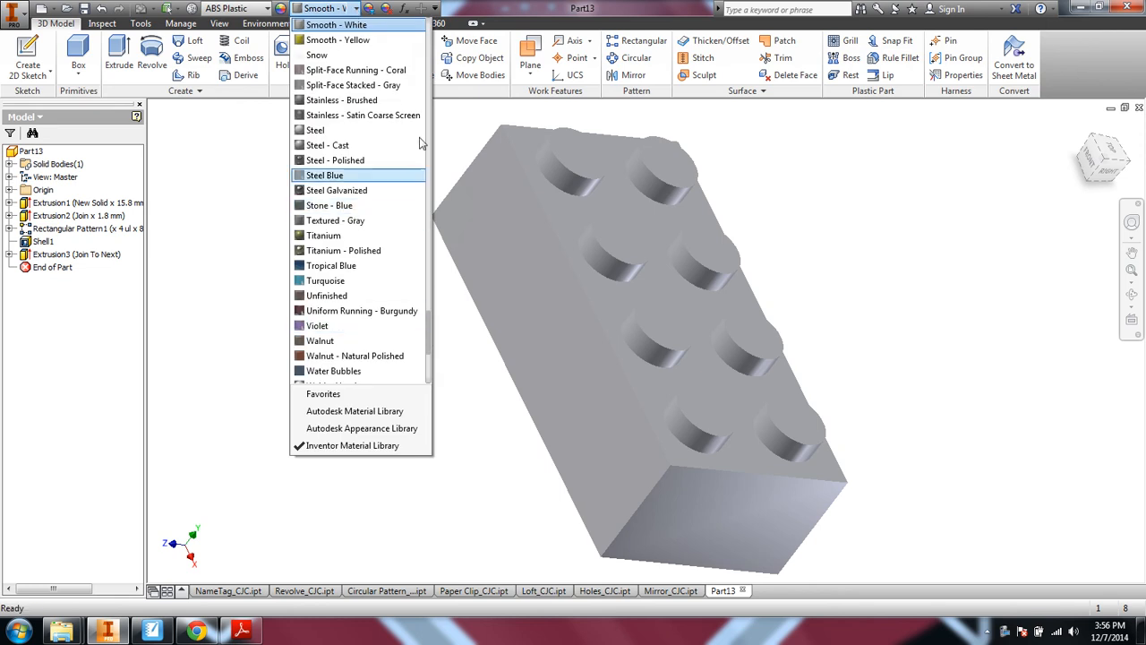
scroll("down", 3)
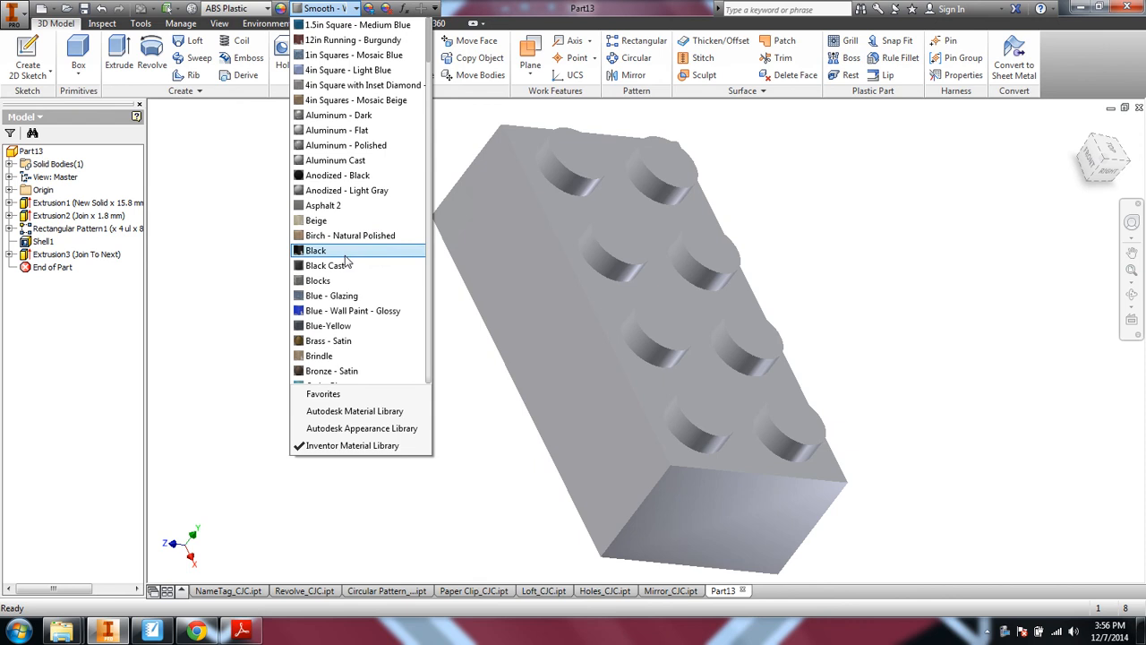
scroll("down", 3)
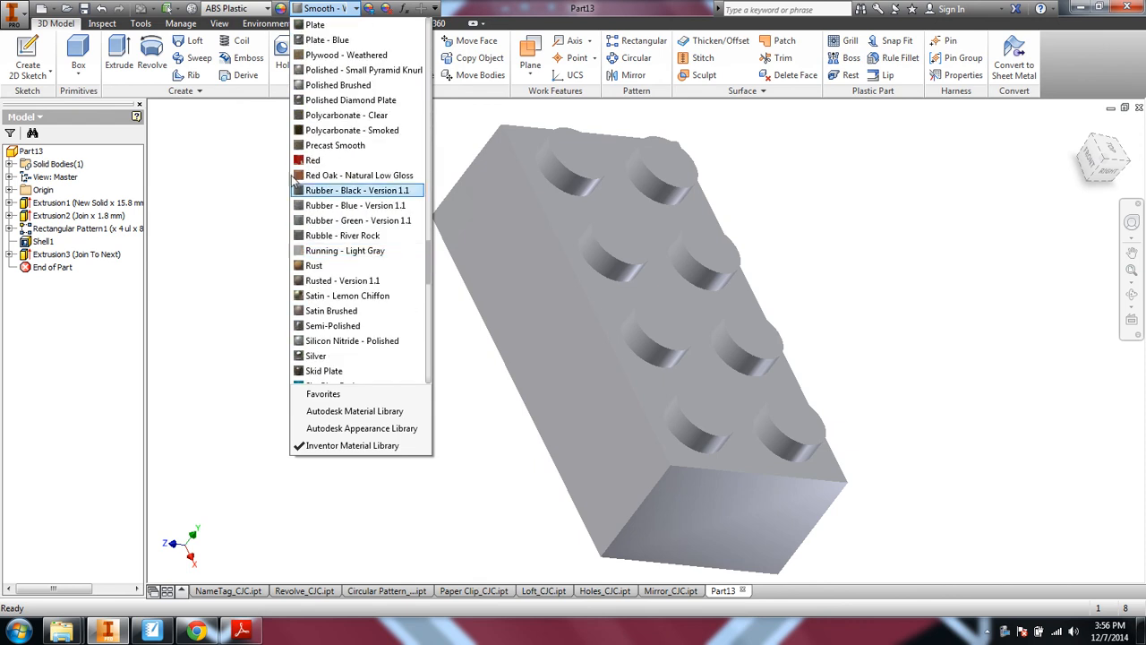
left_click(312, 160)
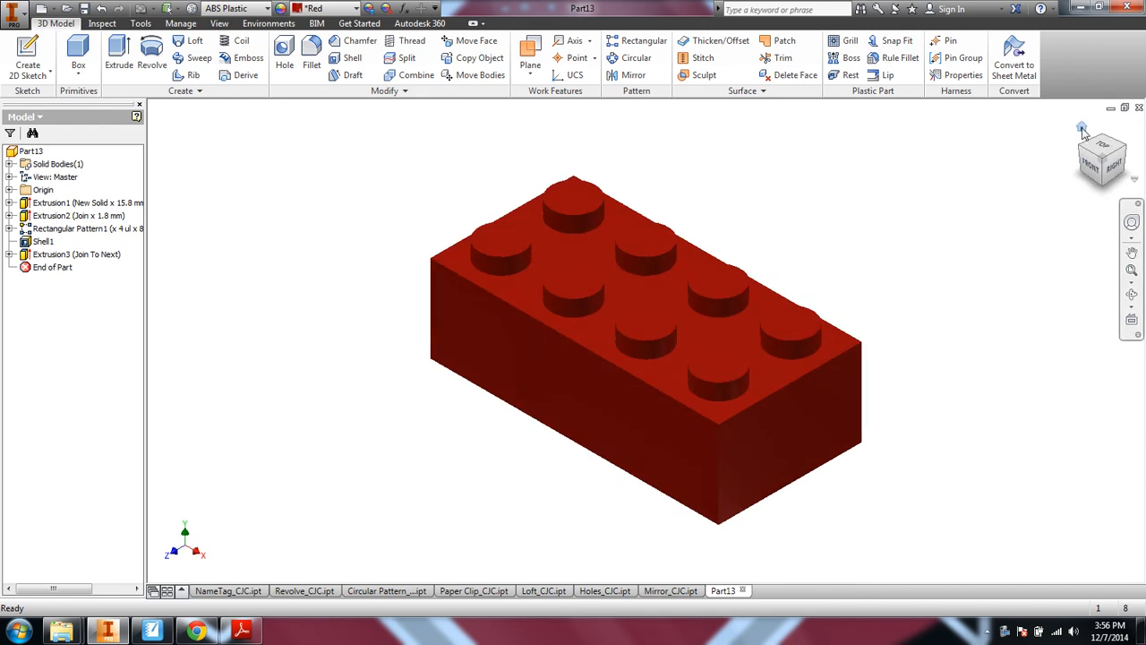
mouse_move(873, 186)
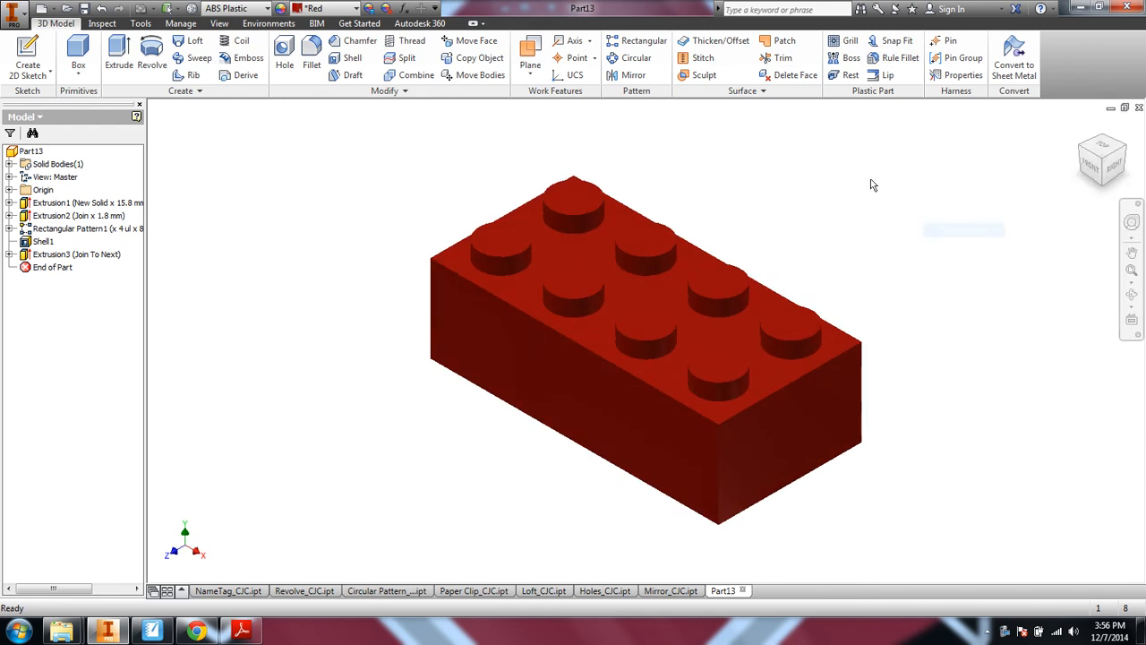